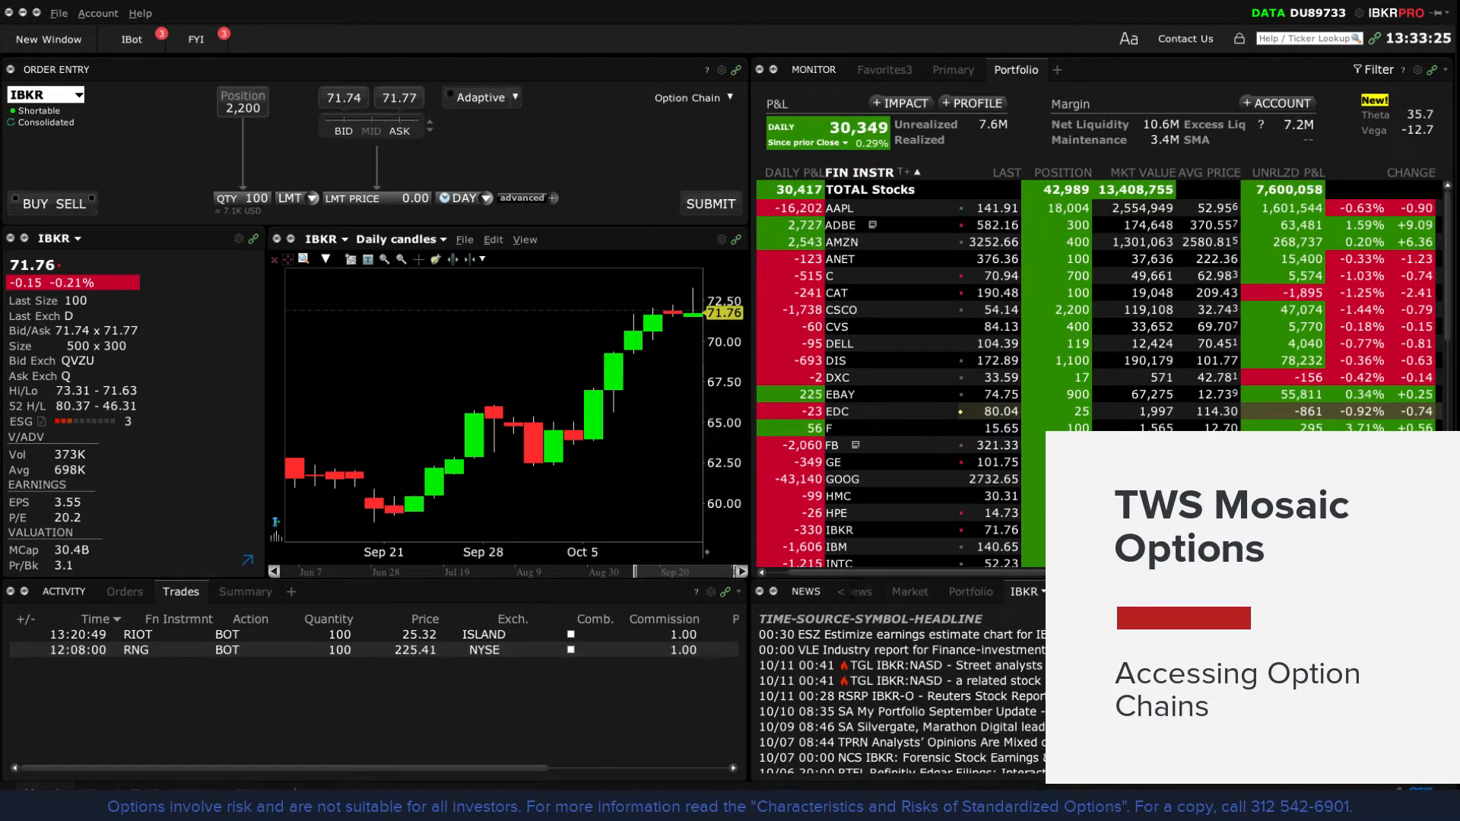
# Load RIOT from recent symbols and open its Option Chain showing calls and puts side by side.
pyautogui.click(81, 95)
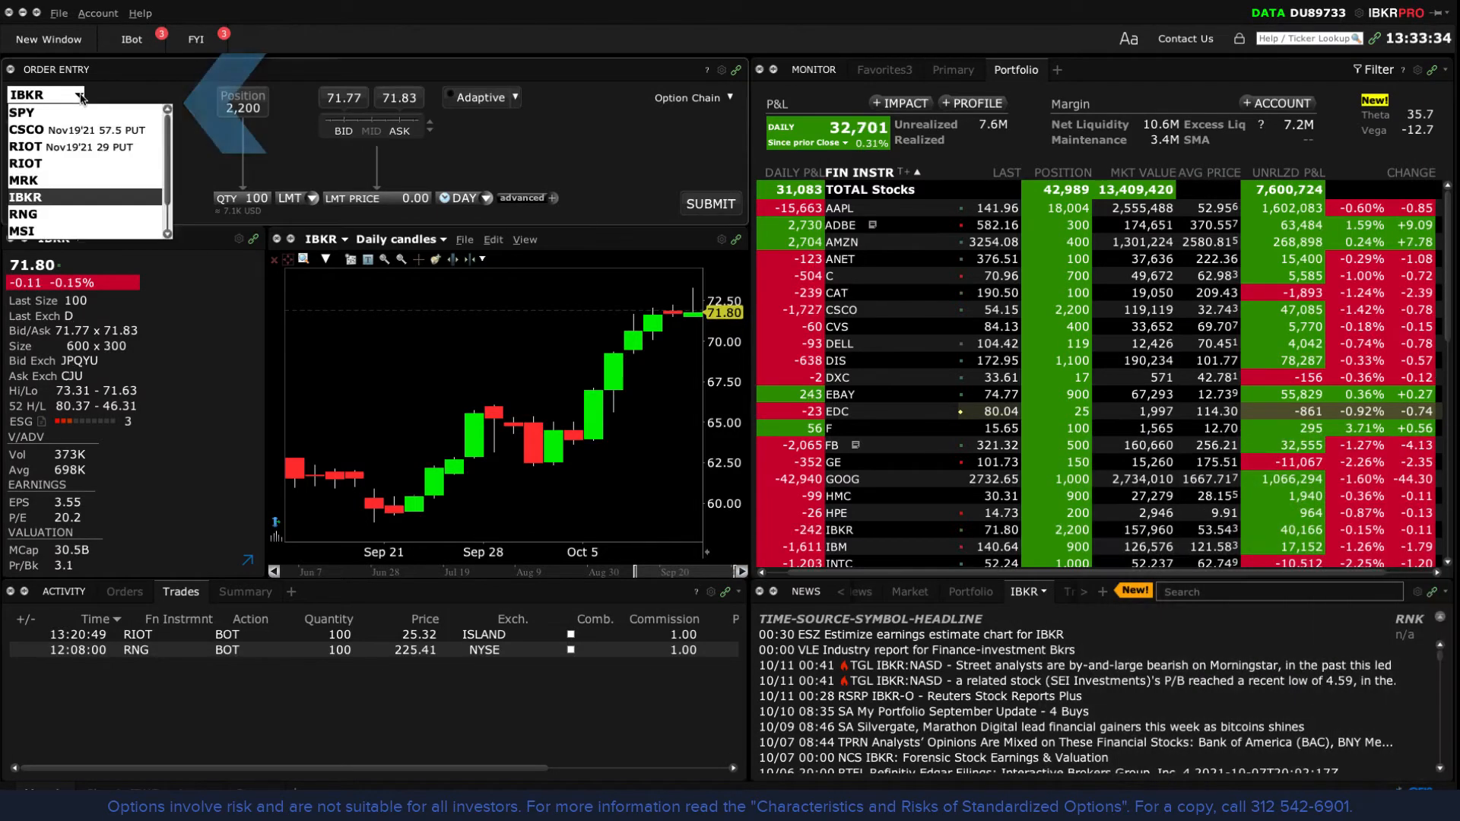
pyautogui.click(48, 163)
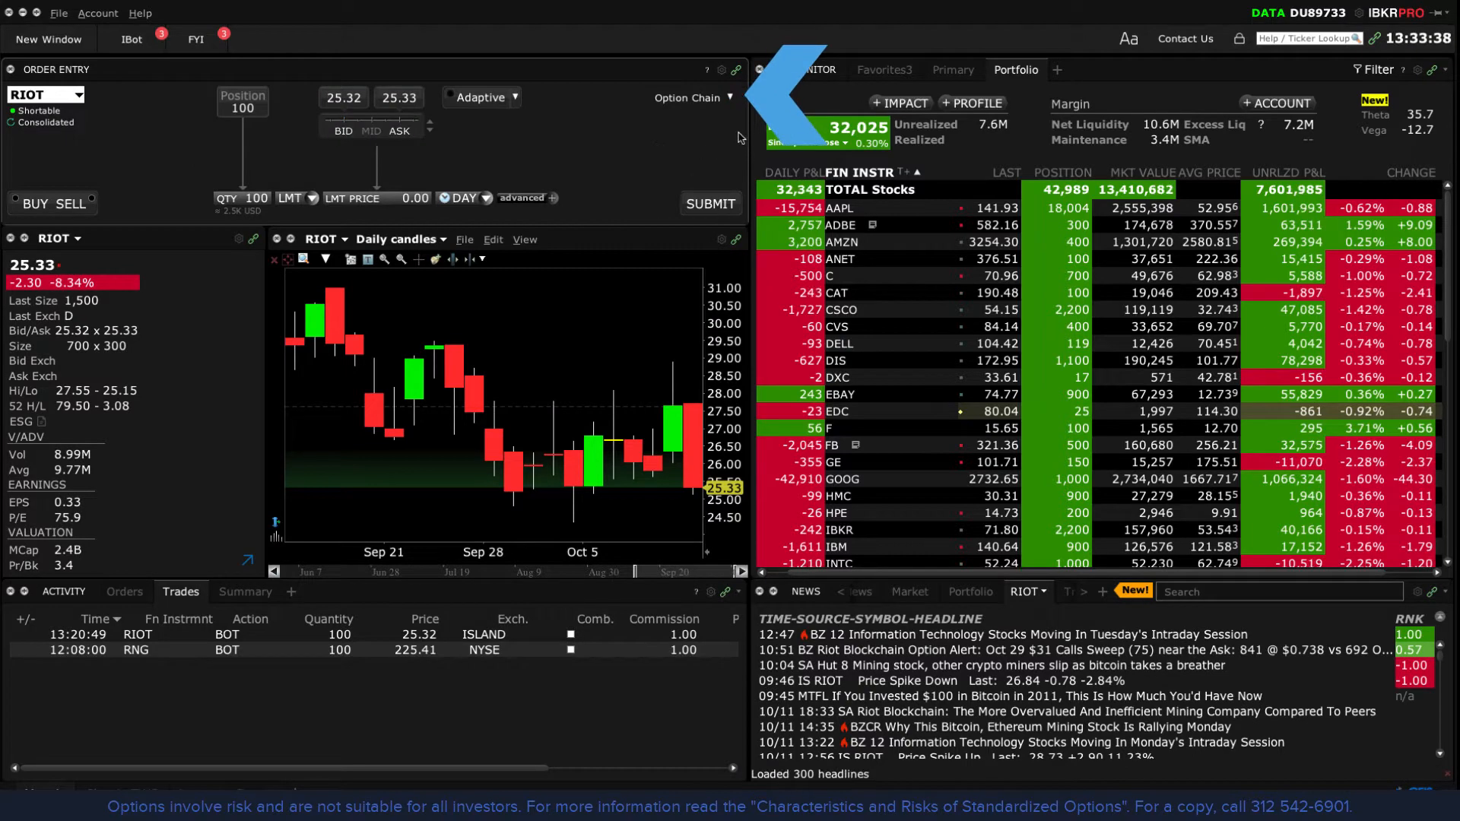
pyautogui.click(689, 97)
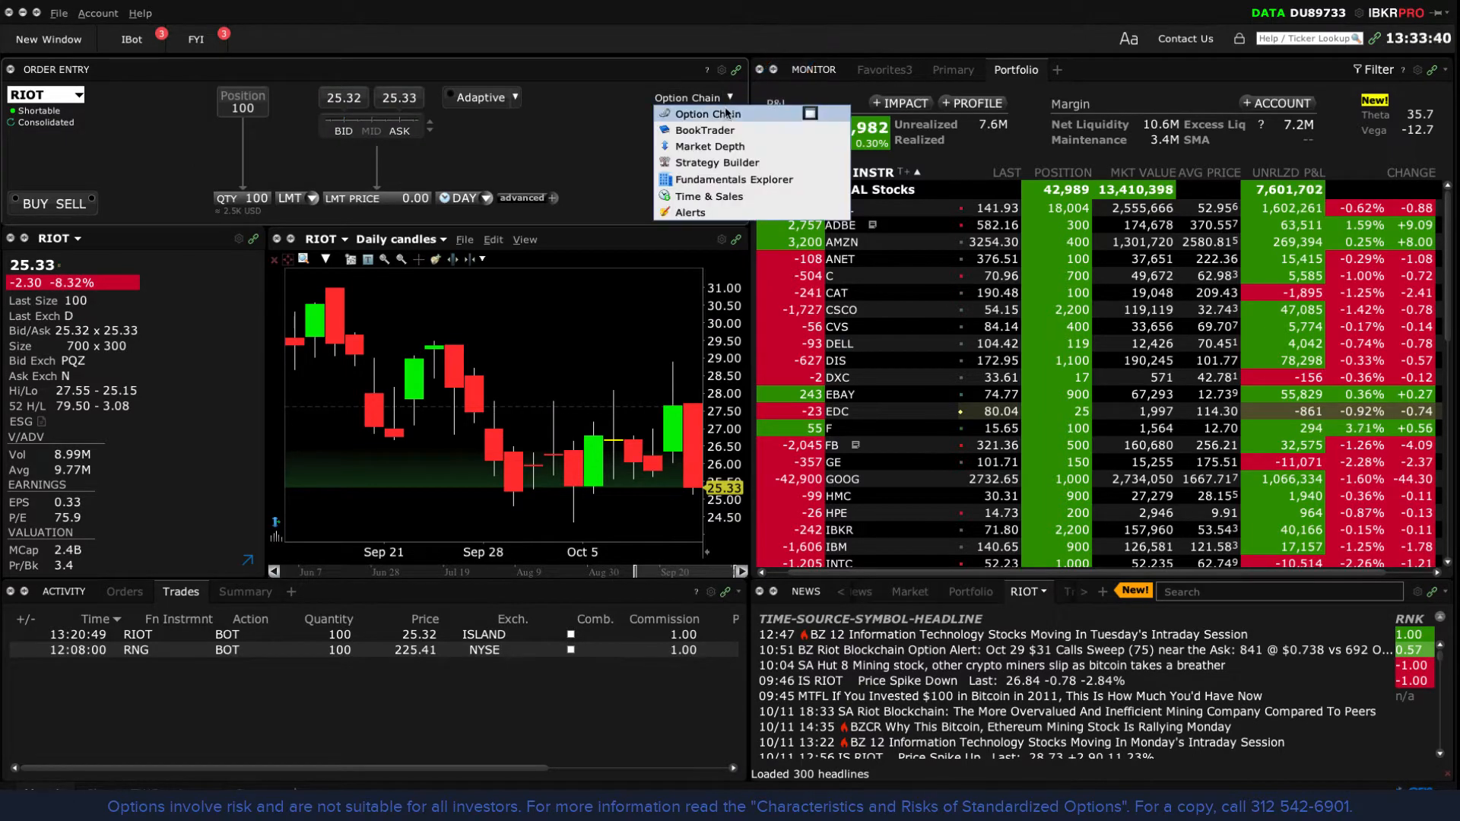
pyautogui.click(709, 114)
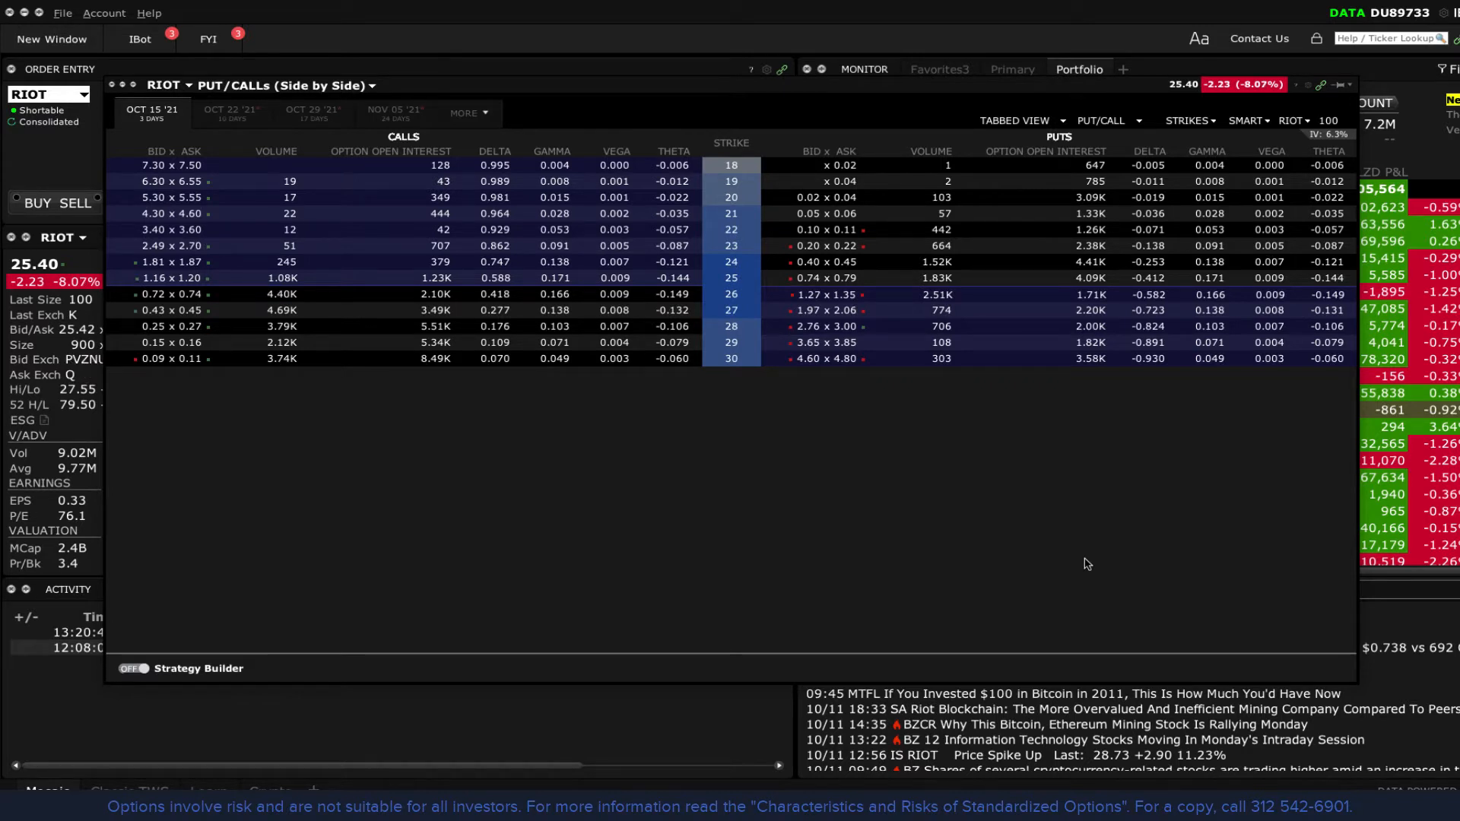
pyautogui.click(1017, 120)
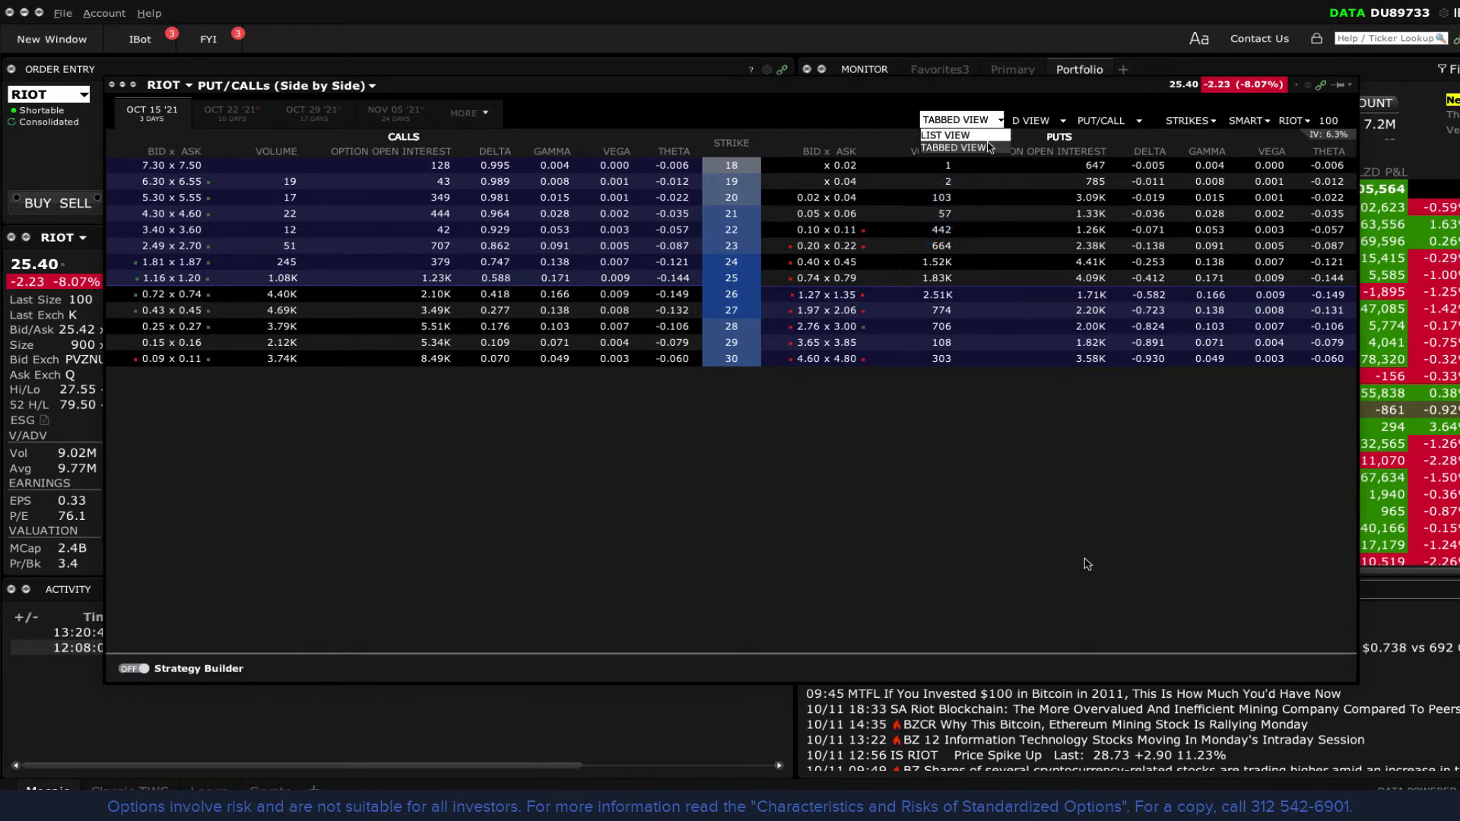
pyautogui.click(955, 148)
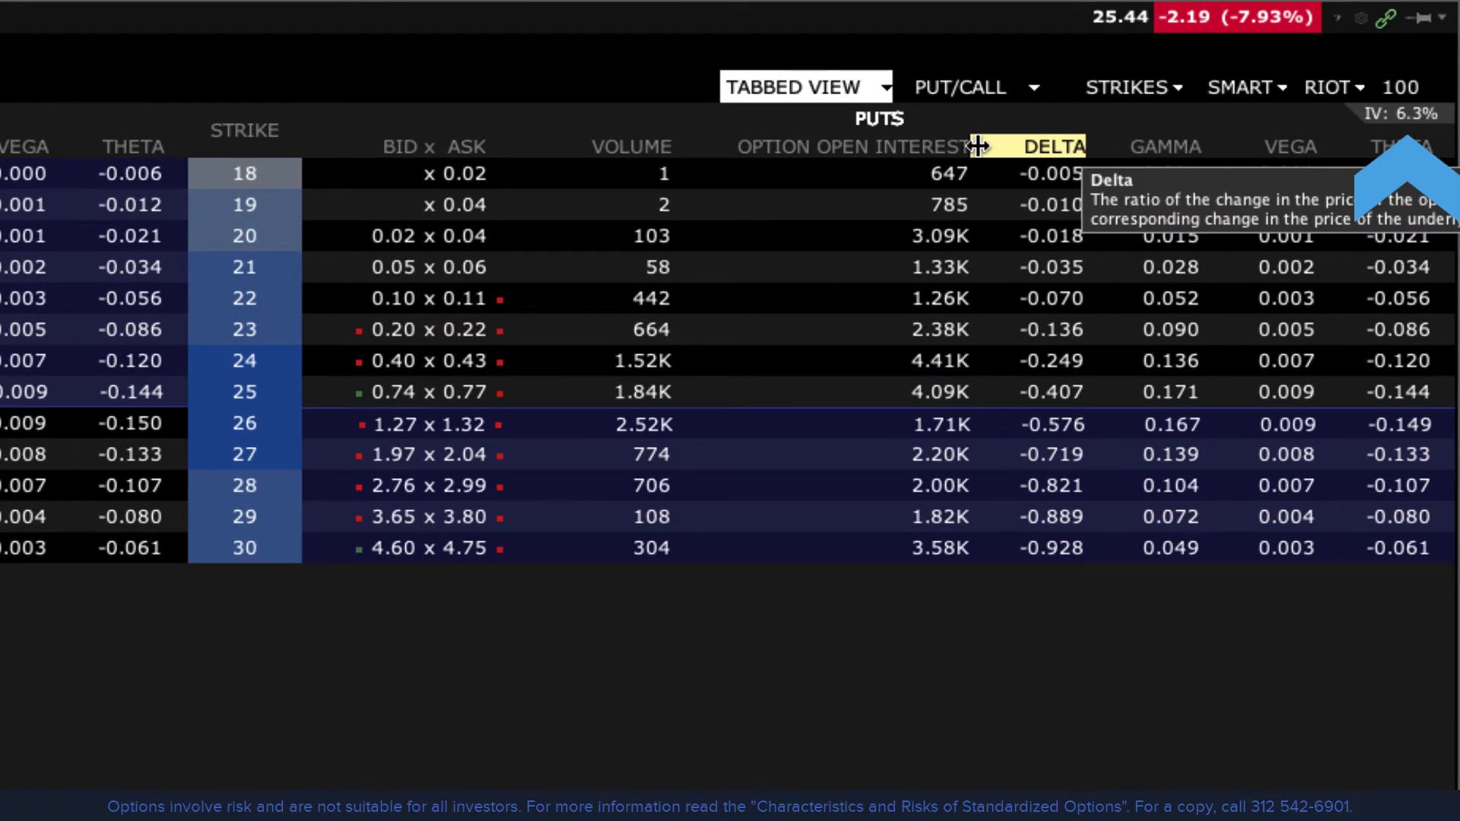
pyautogui.rightClick(463, 146)
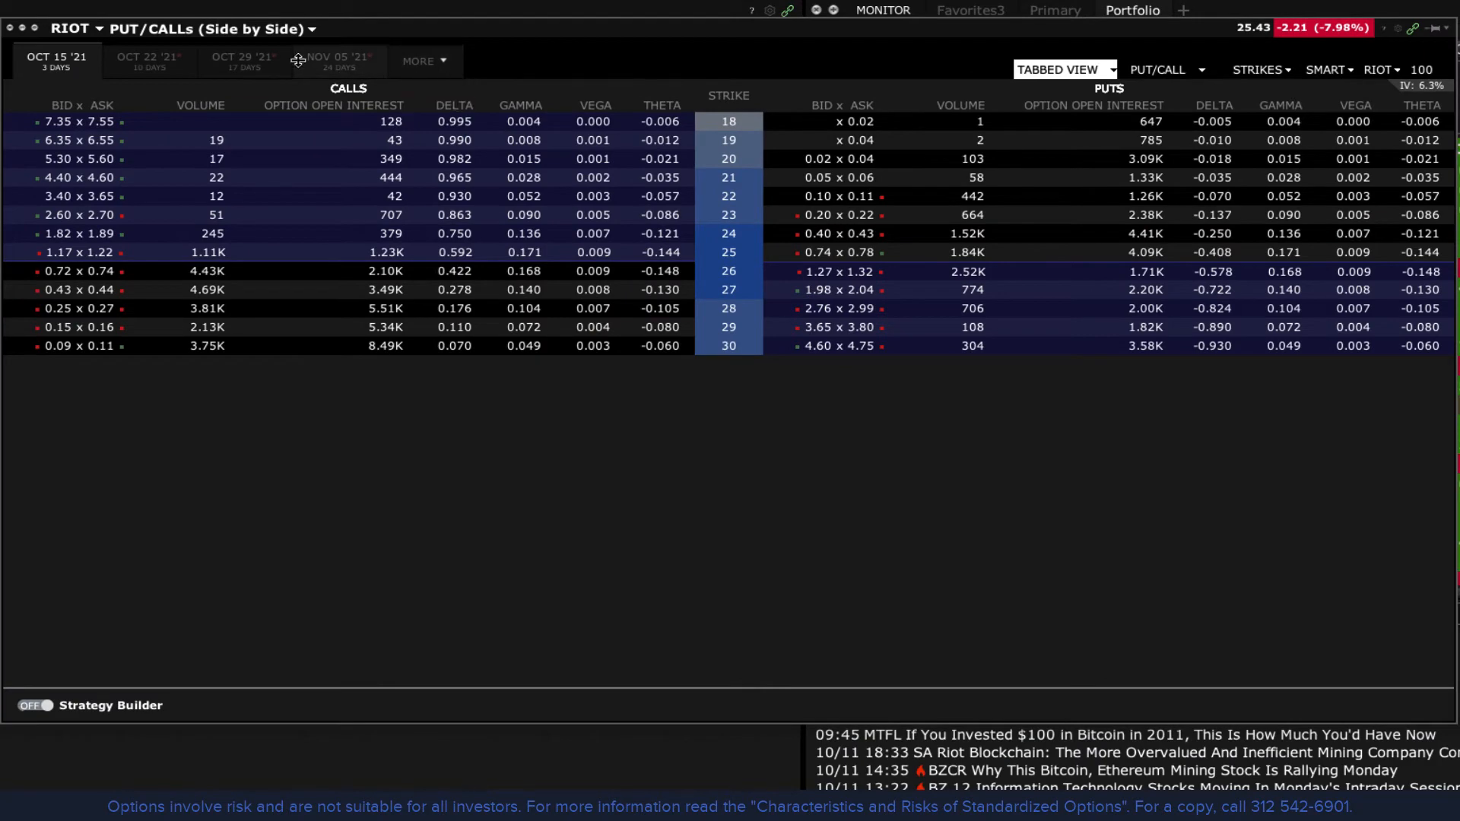
# Choose the Nov 19 '21 expiry from the full Last Trading Day list.
pyautogui.click(418, 61)
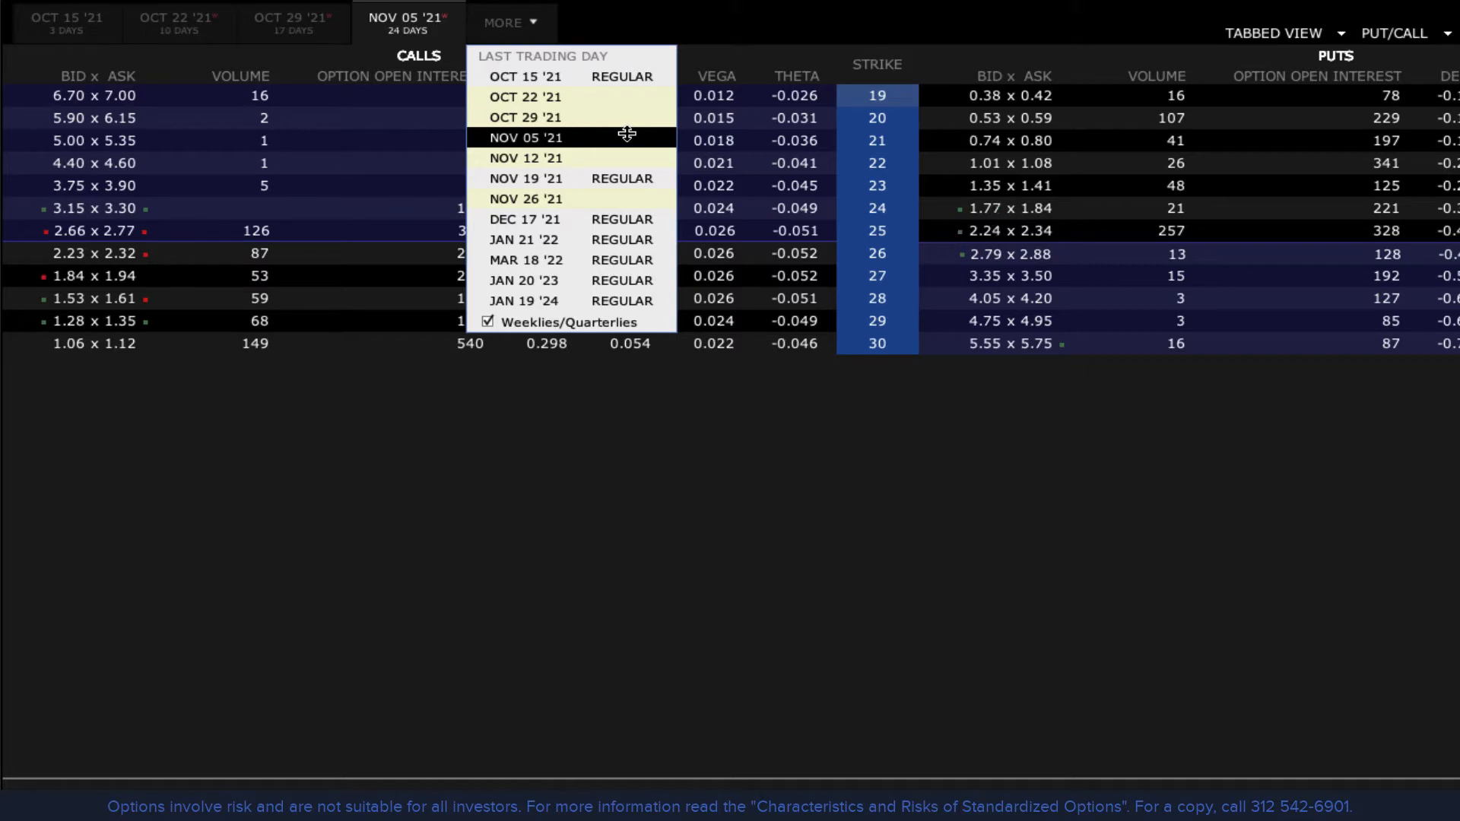
pyautogui.moveTo(568, 178)
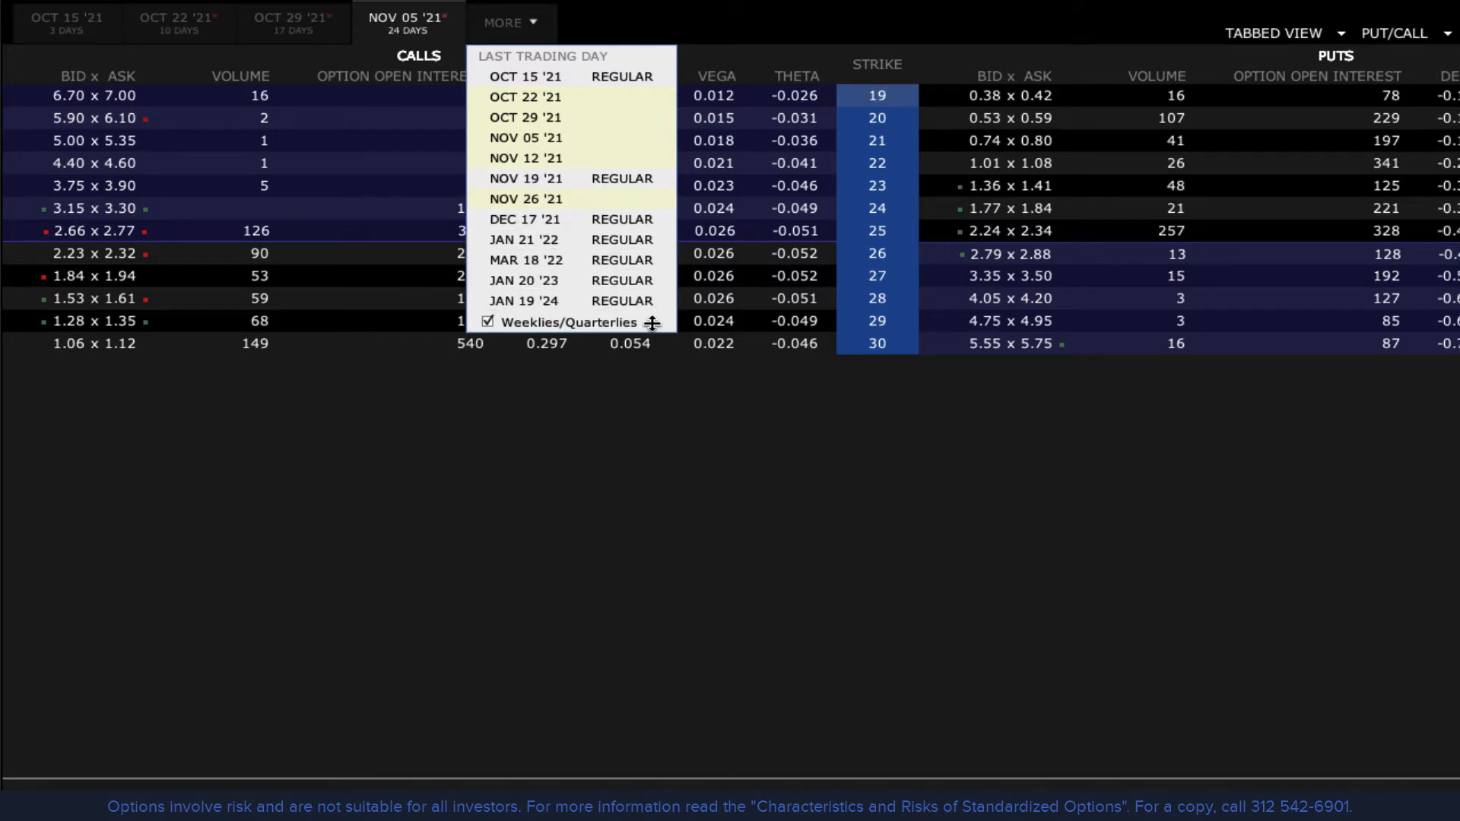
pyautogui.moveTo(525, 260)
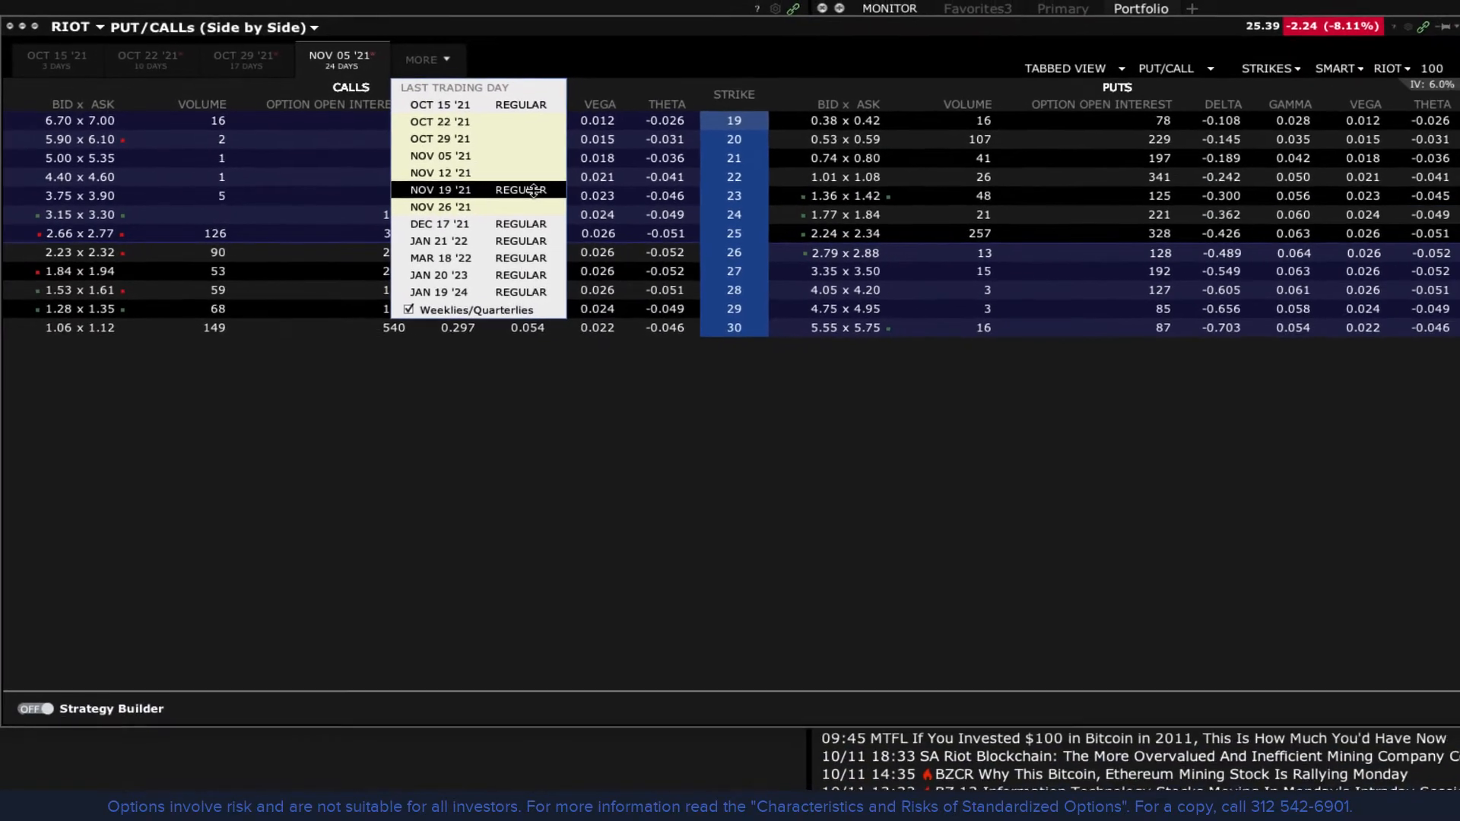
pyautogui.click(440, 190)
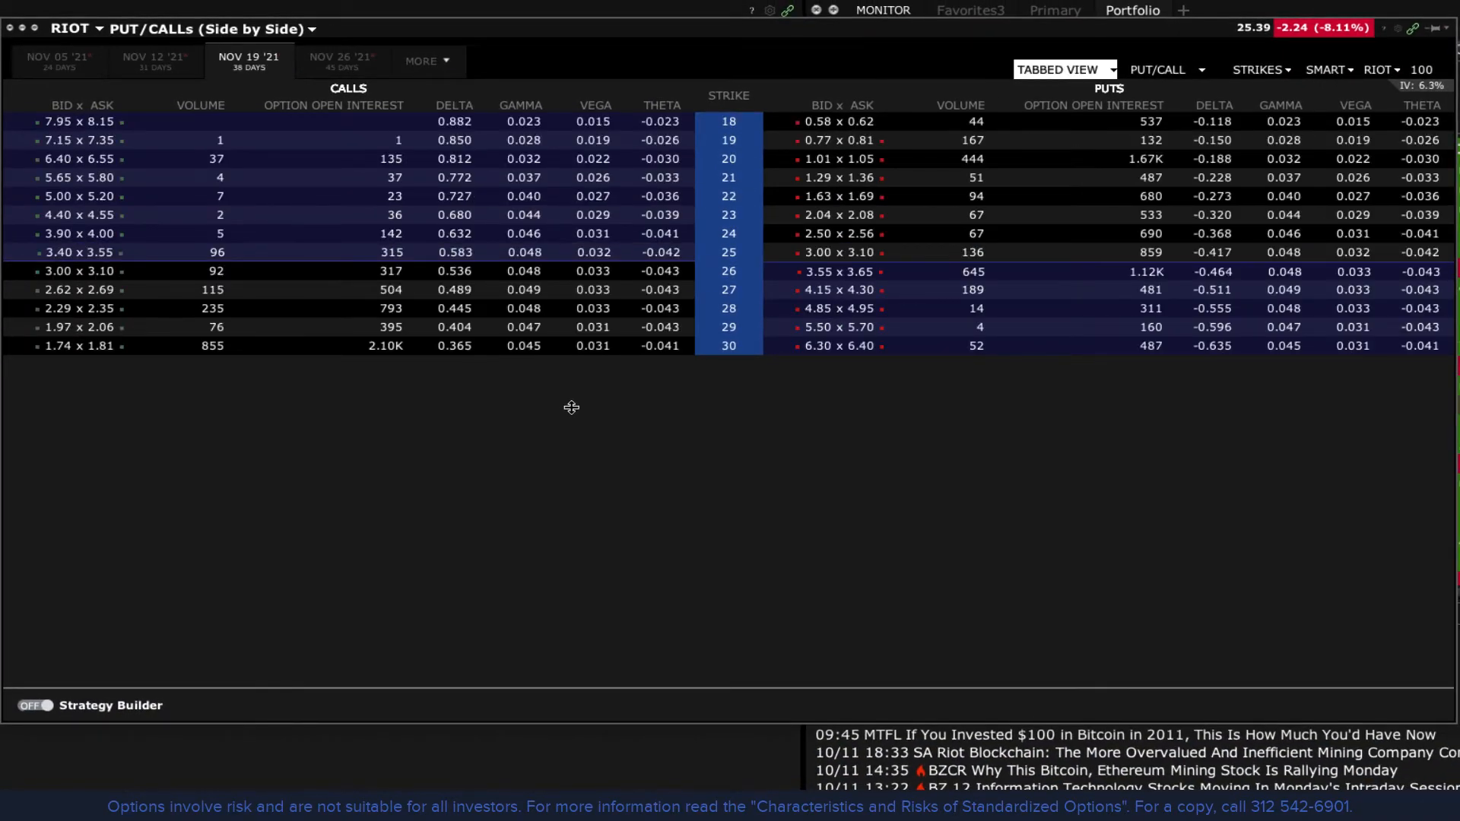
pyautogui.moveTo(1407, 531)
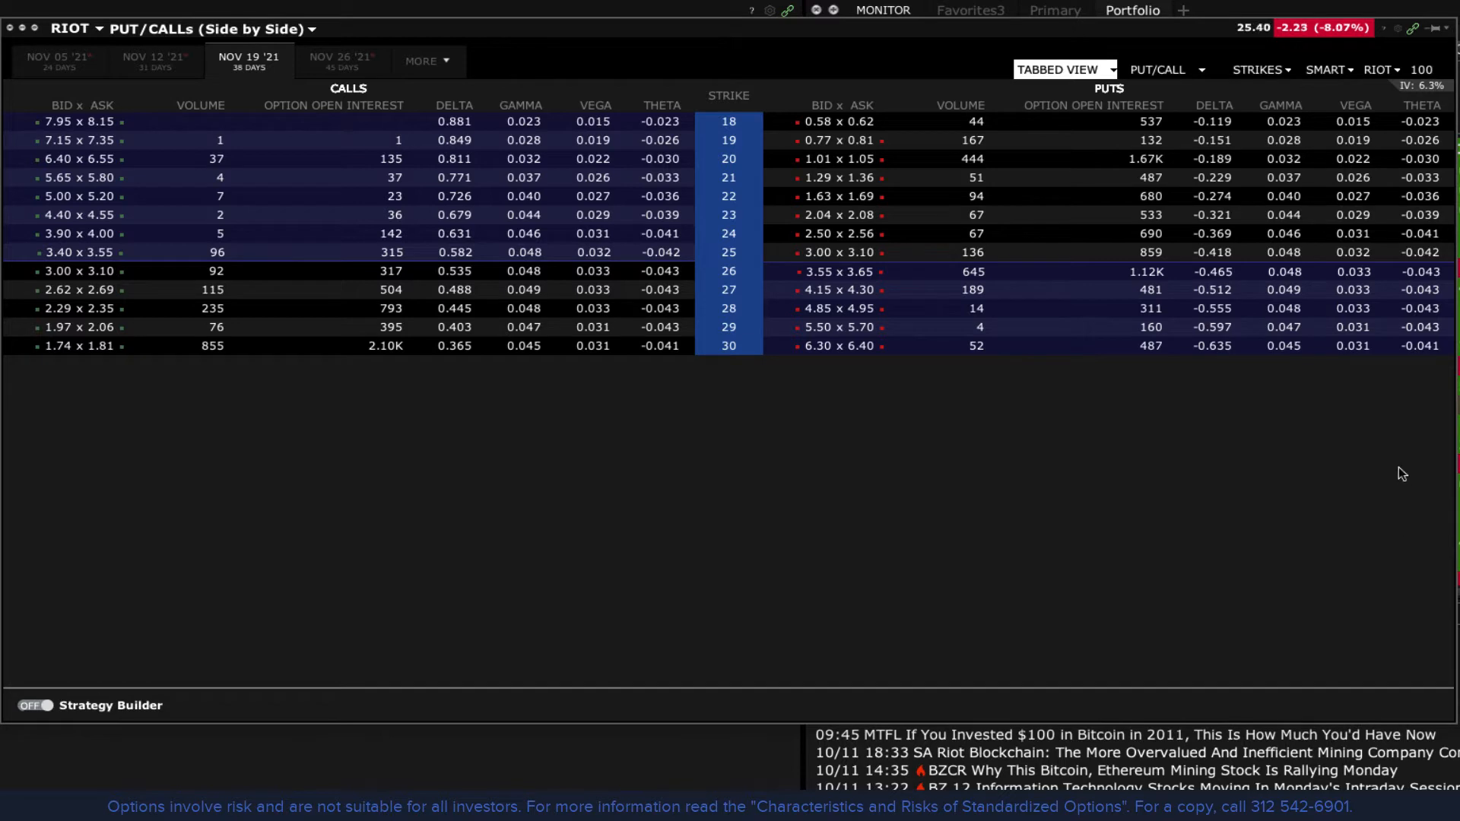
pyautogui.click(1259, 70)
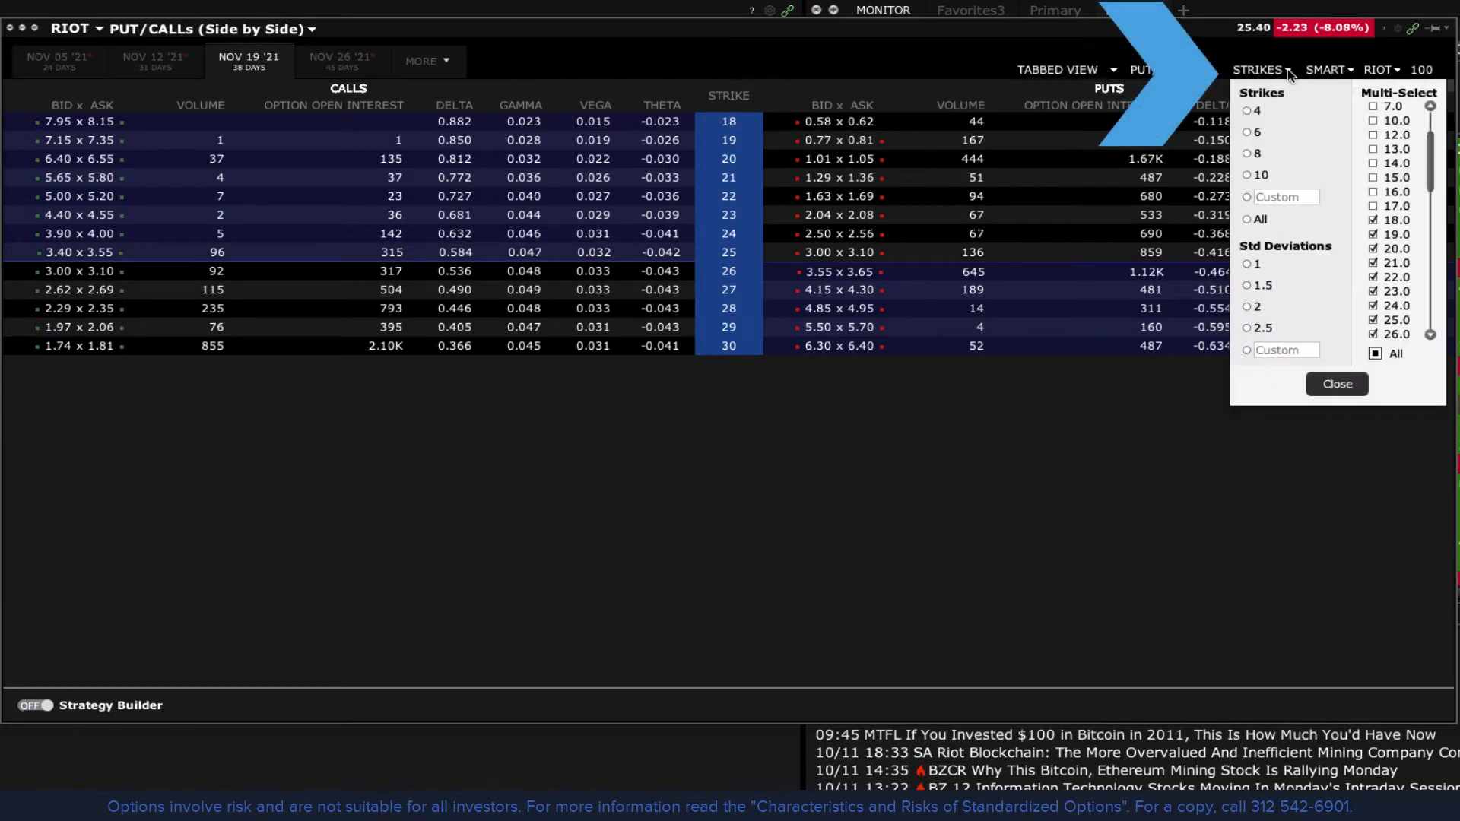
pyautogui.moveTo(1291, 118)
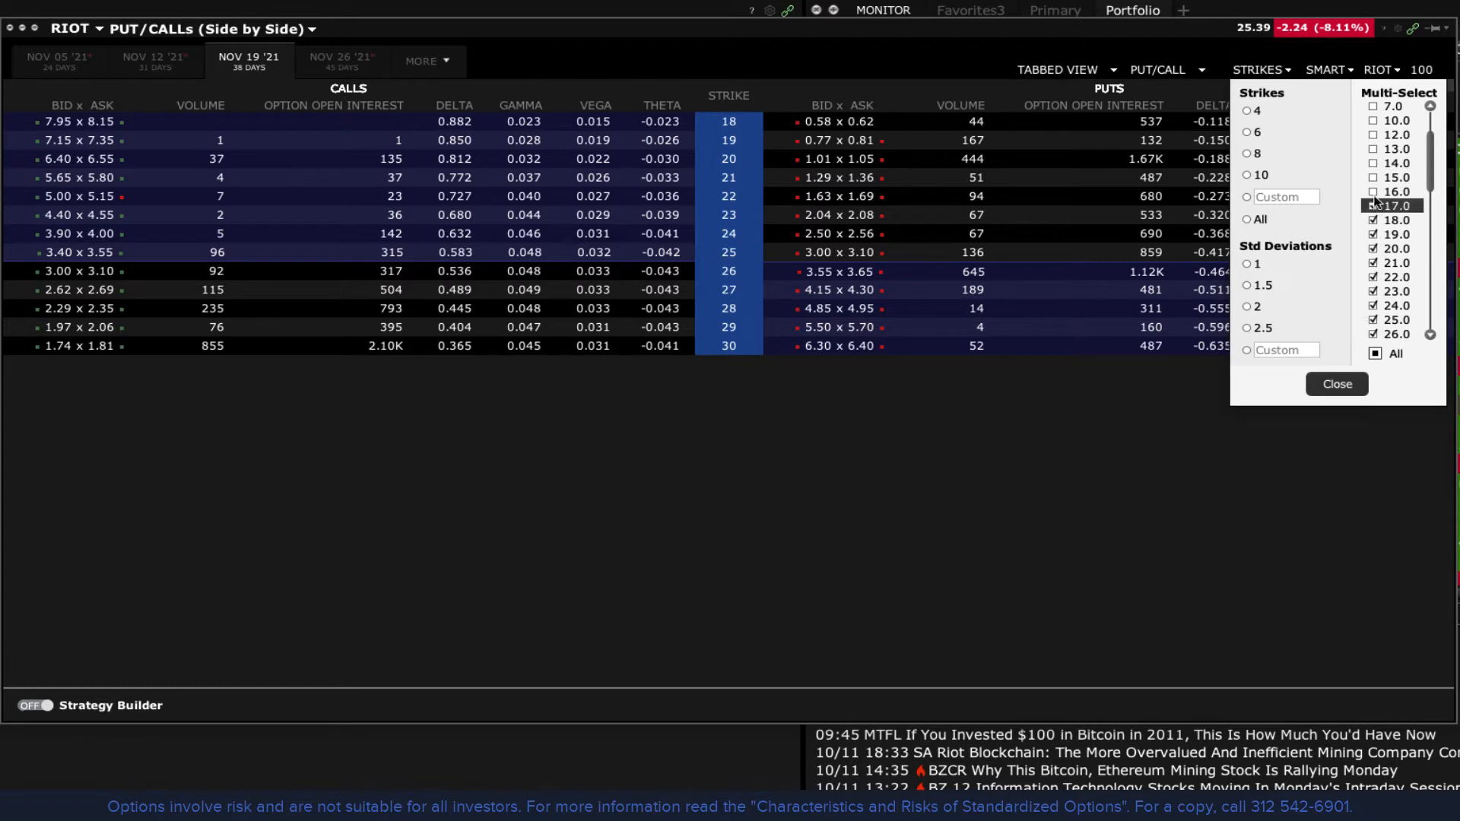
pyautogui.click(1373, 192)
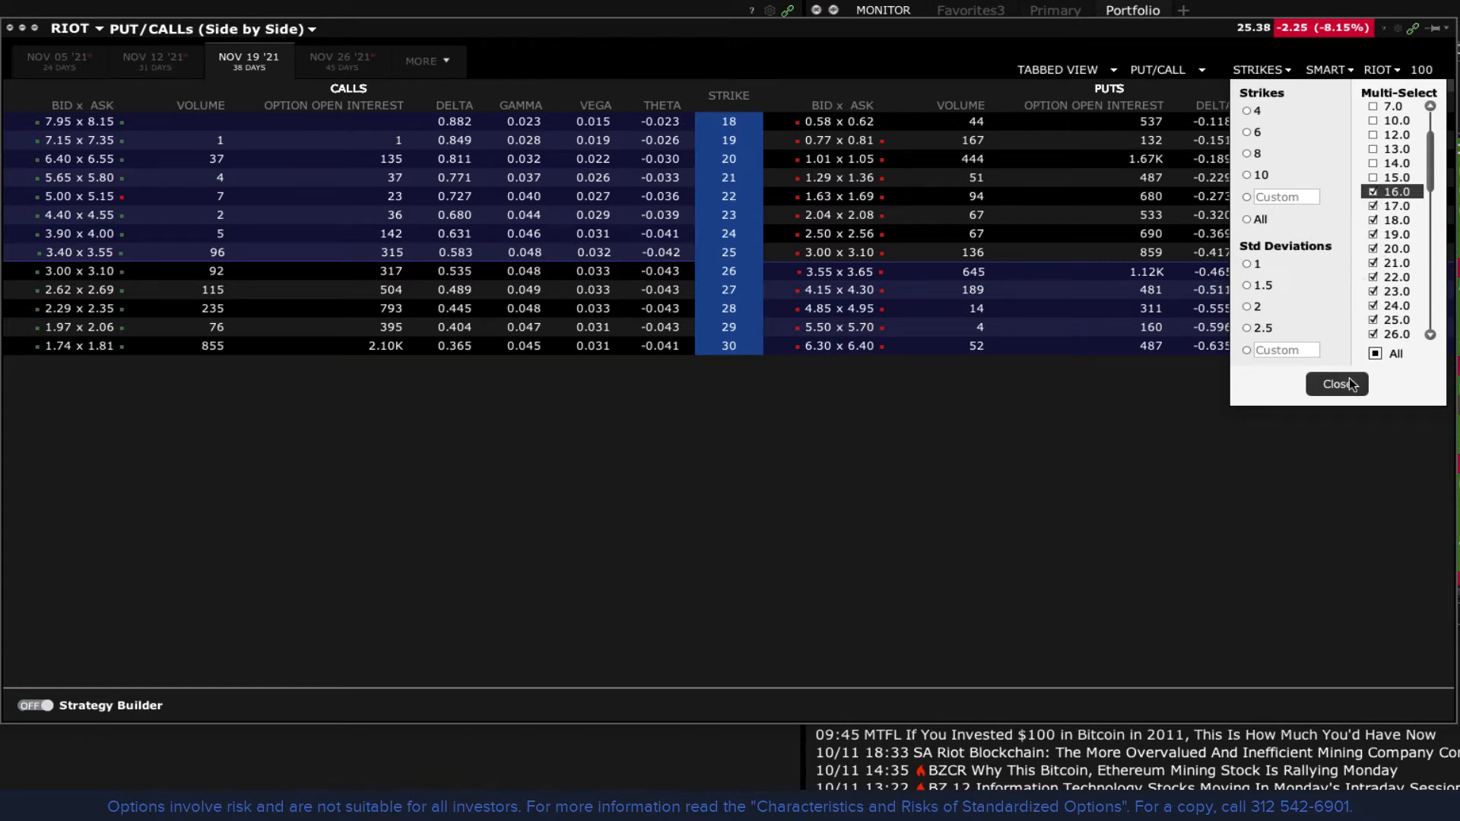
pyautogui.click(1337, 383)
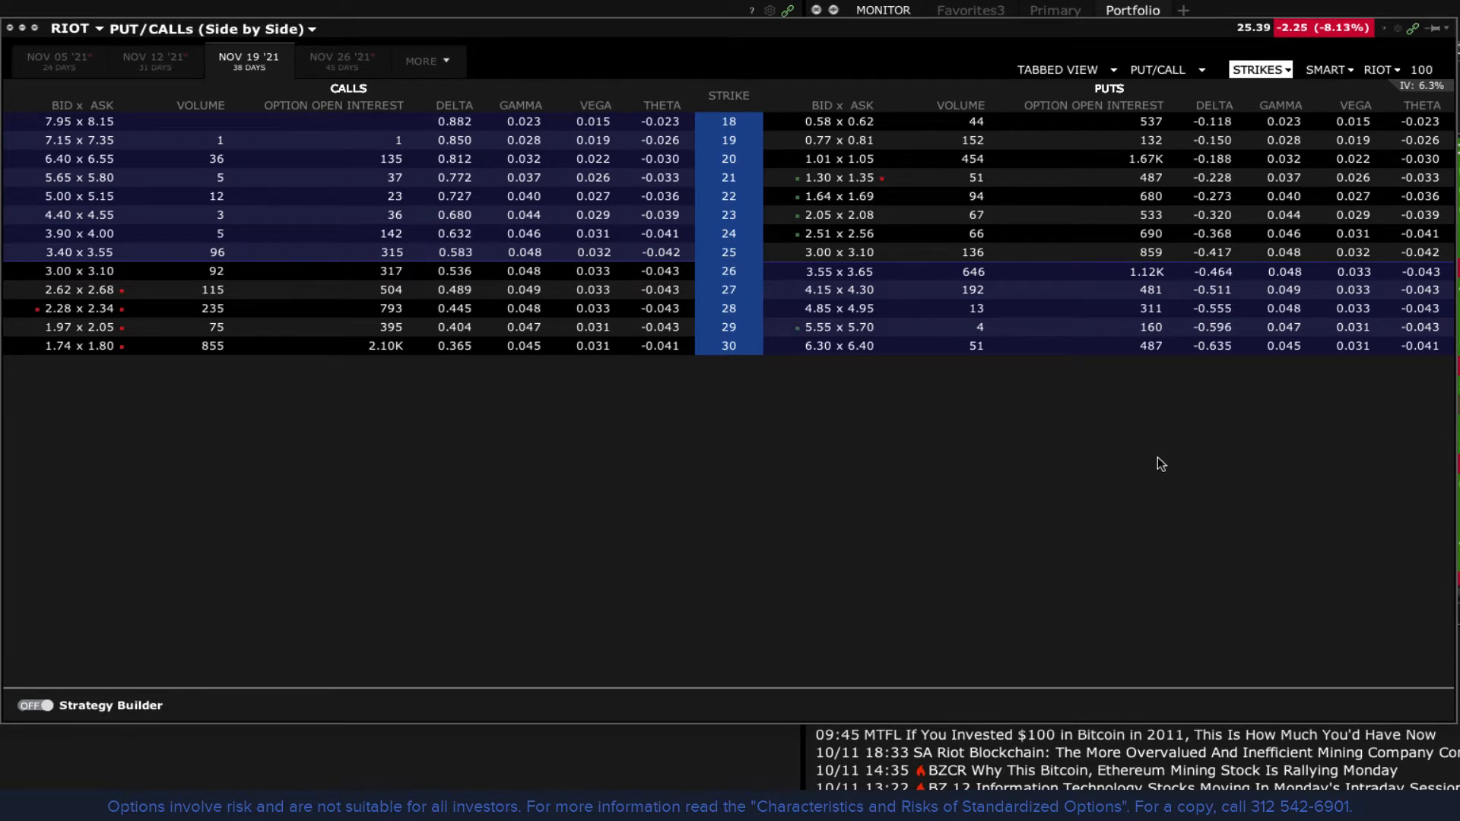
pyautogui.click(1164, 68)
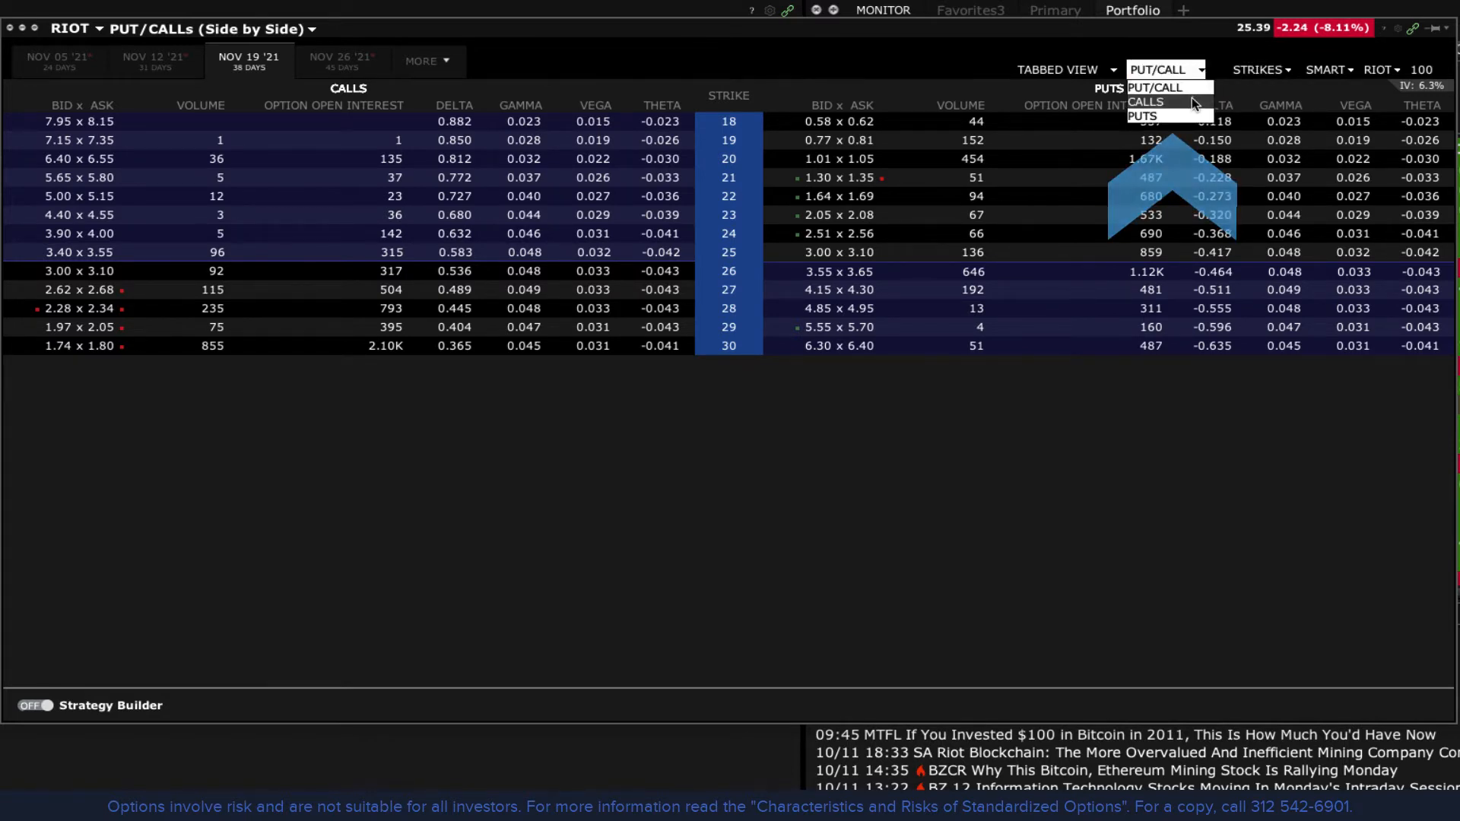
pyautogui.click(1144, 102)
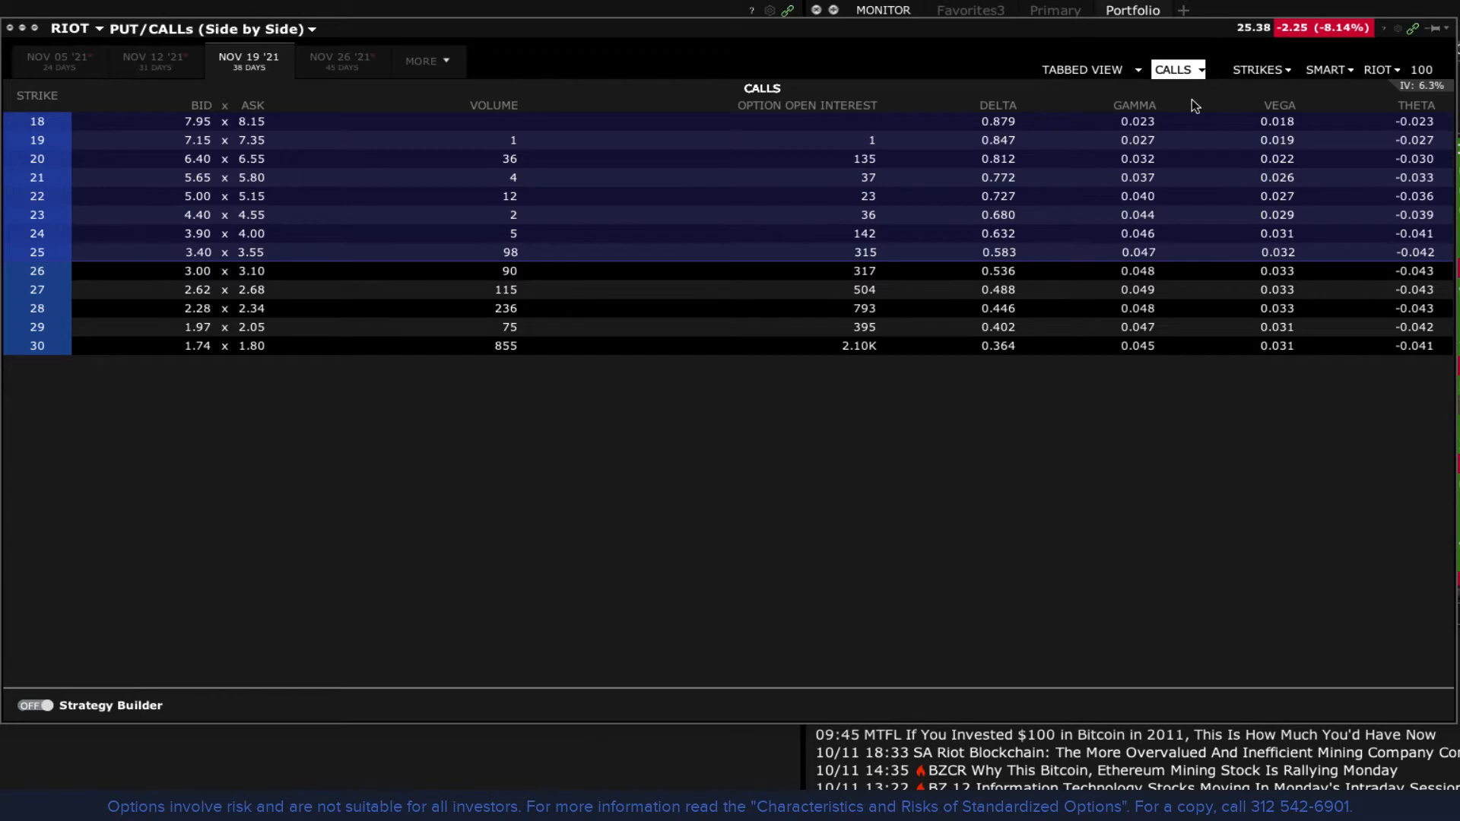
pyautogui.click(1177, 68)
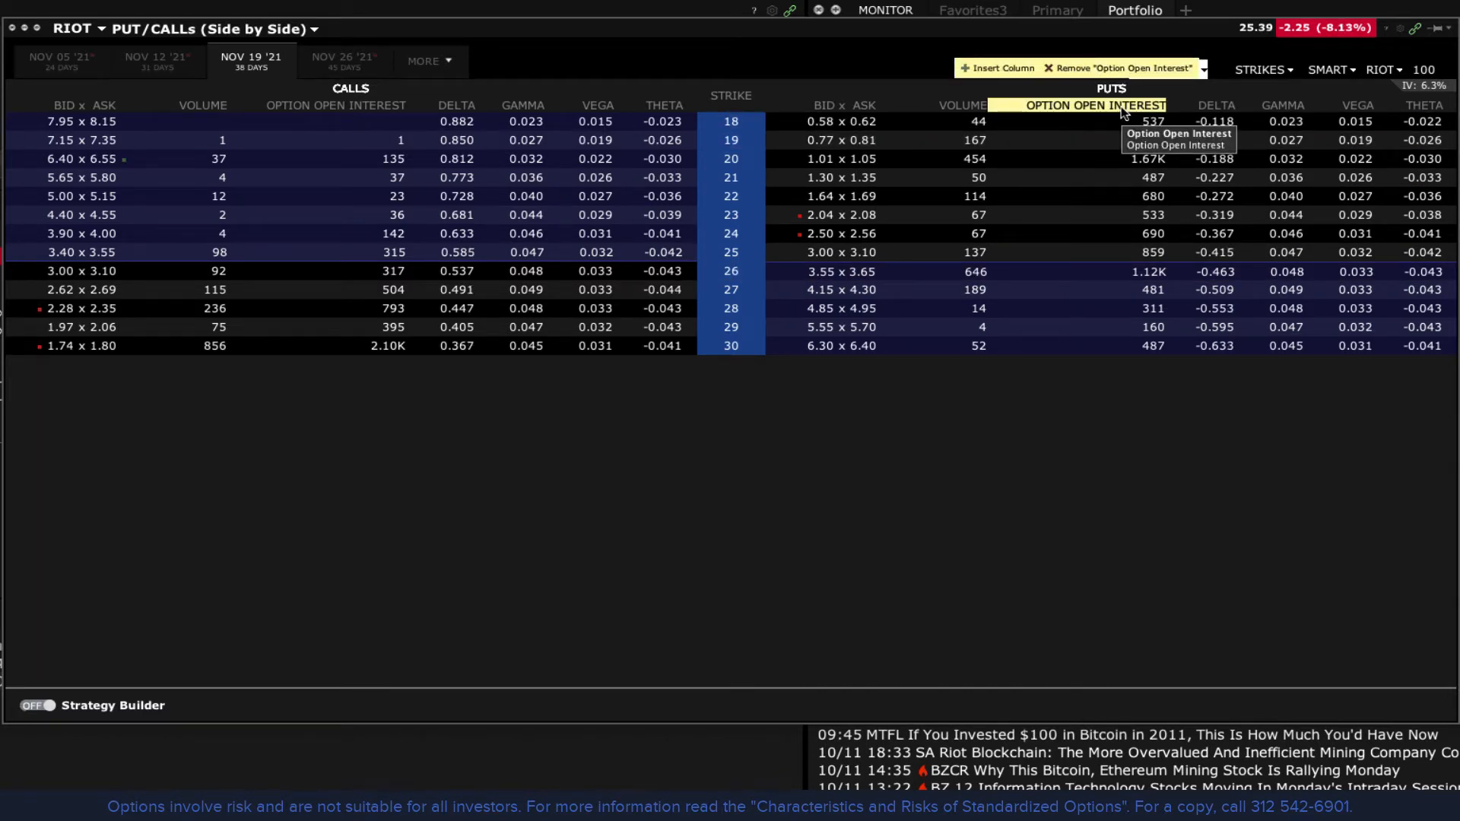
# Add the Implied Vol. % column to both calls and puts via Configure Layout.
pyautogui.rightClick(1097, 105)
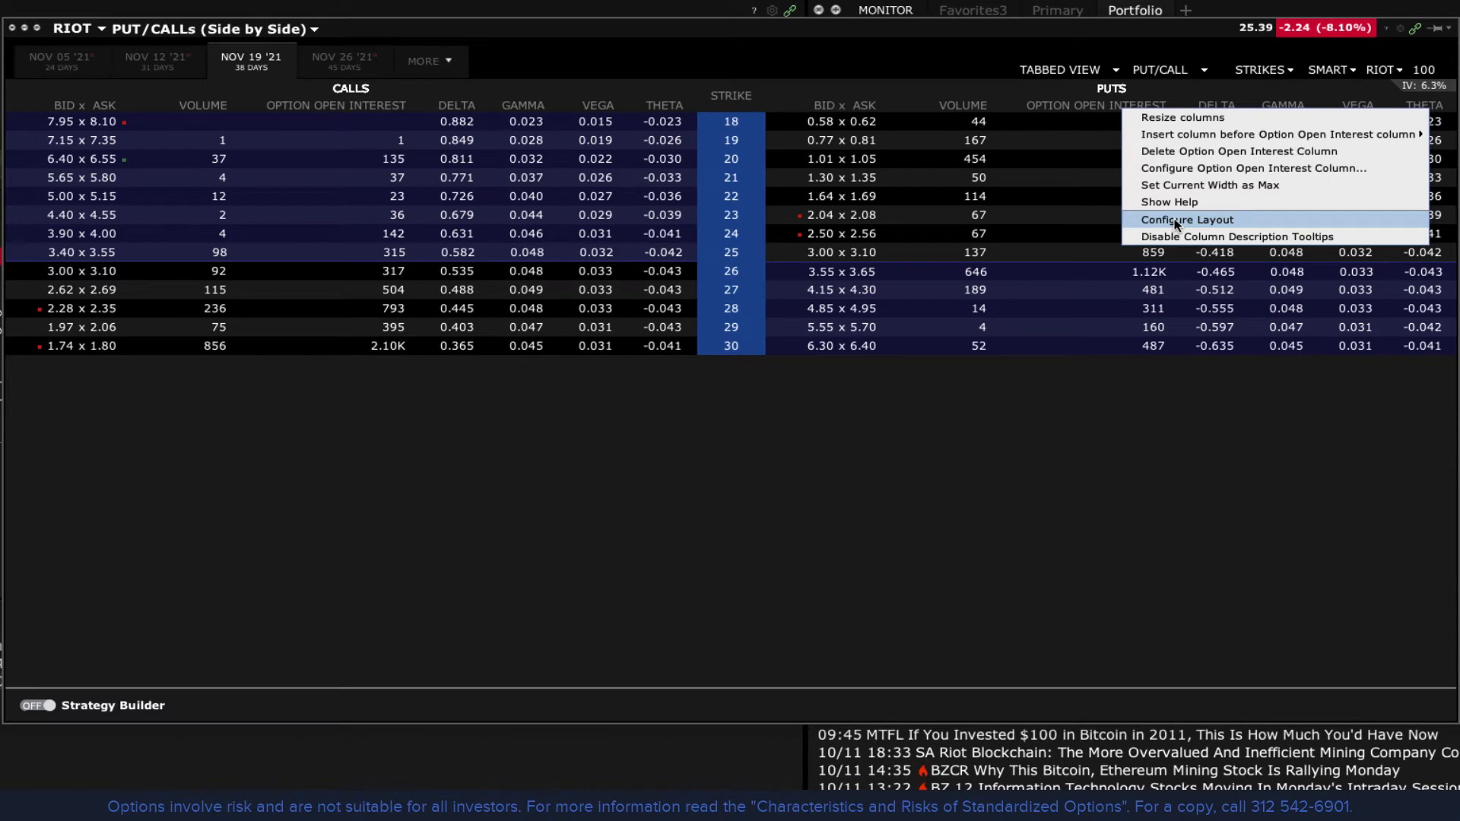
pyautogui.click(1187, 219)
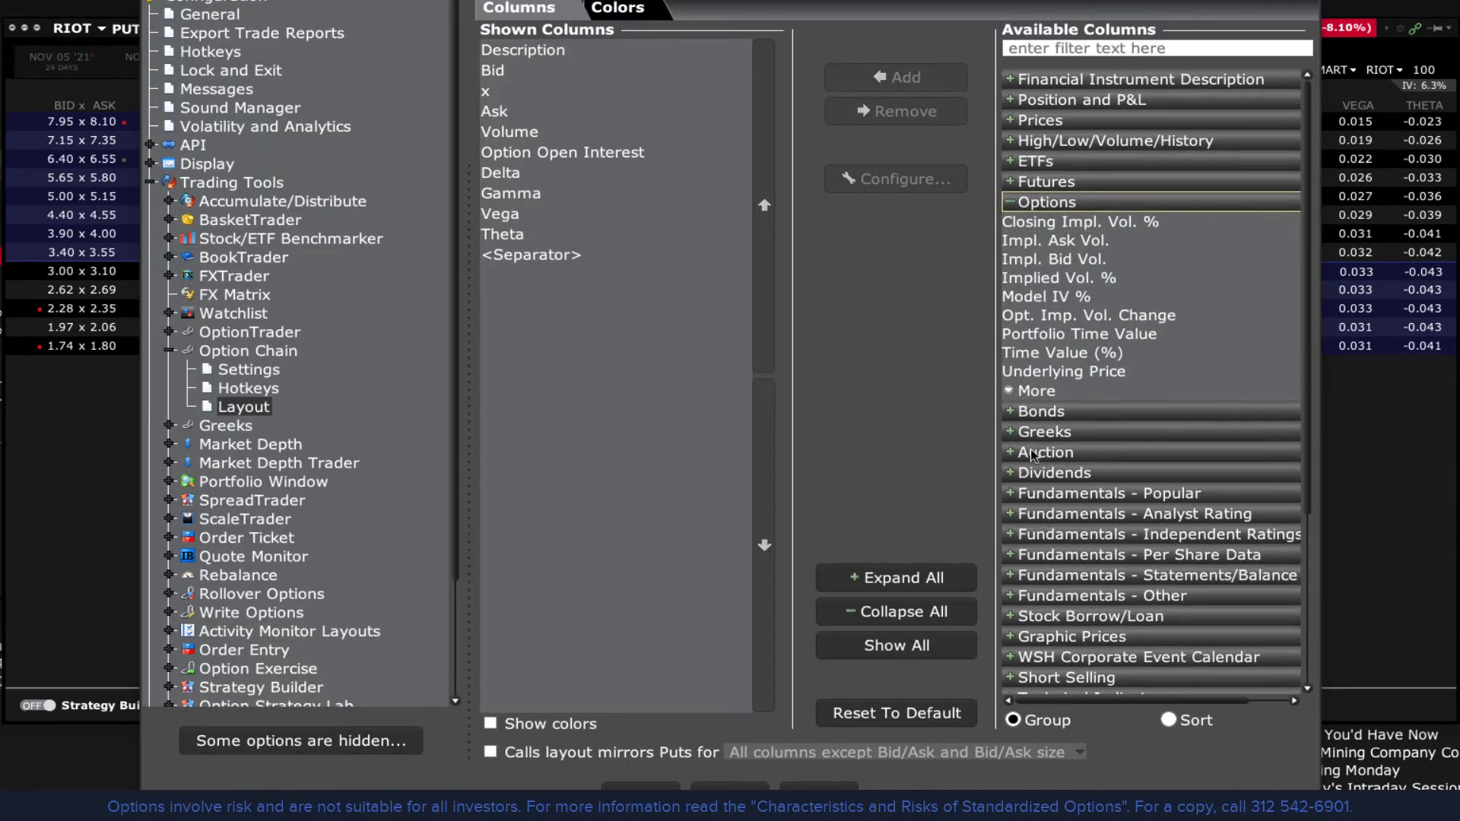
pyautogui.click(1010, 431)
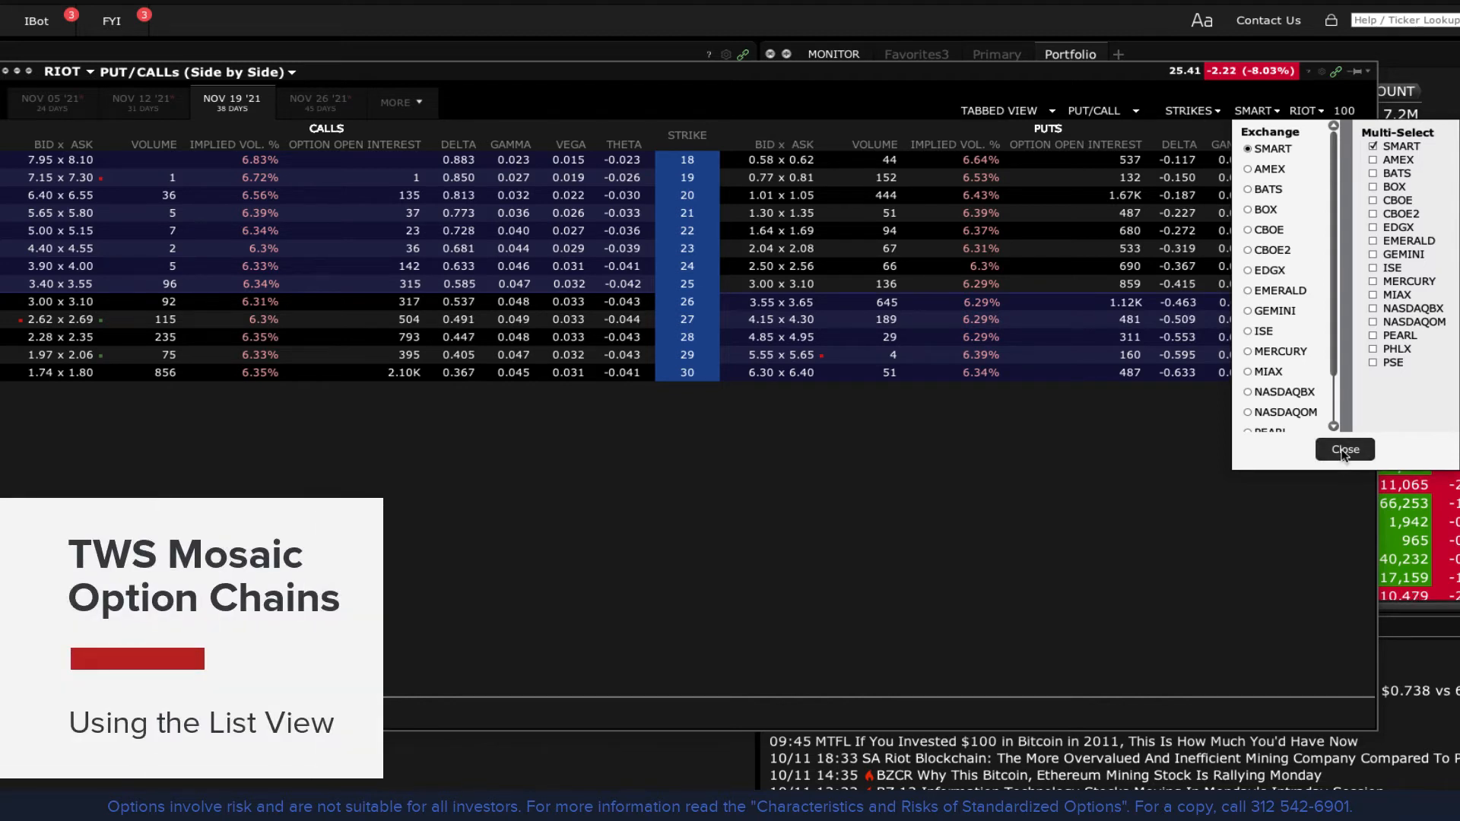
# Switch the RIOT chain to List View and expand the Nov 26 '21 expiry into its strikes.
pyautogui.click(1006, 109)
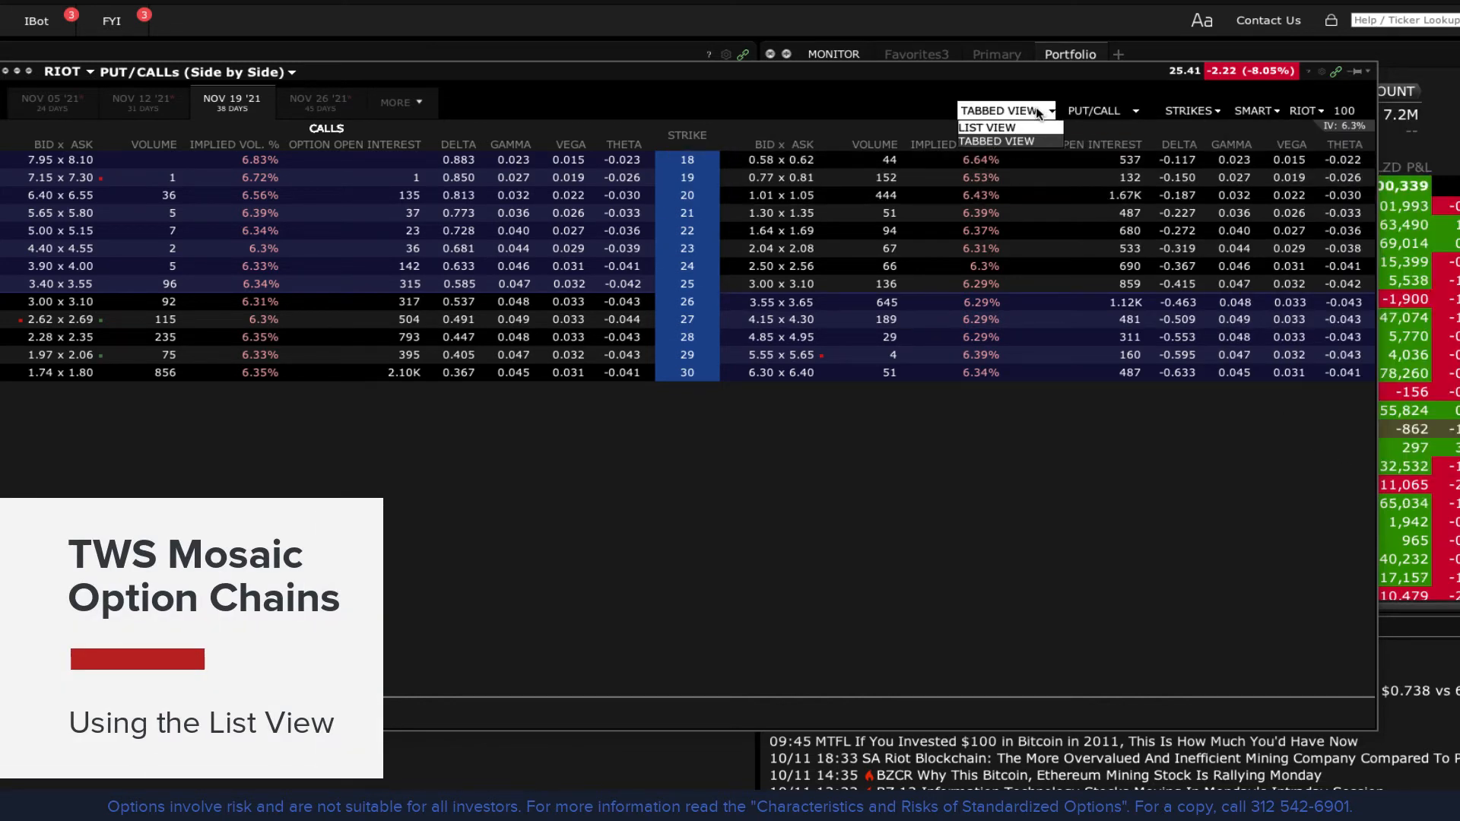
pyautogui.click(989, 127)
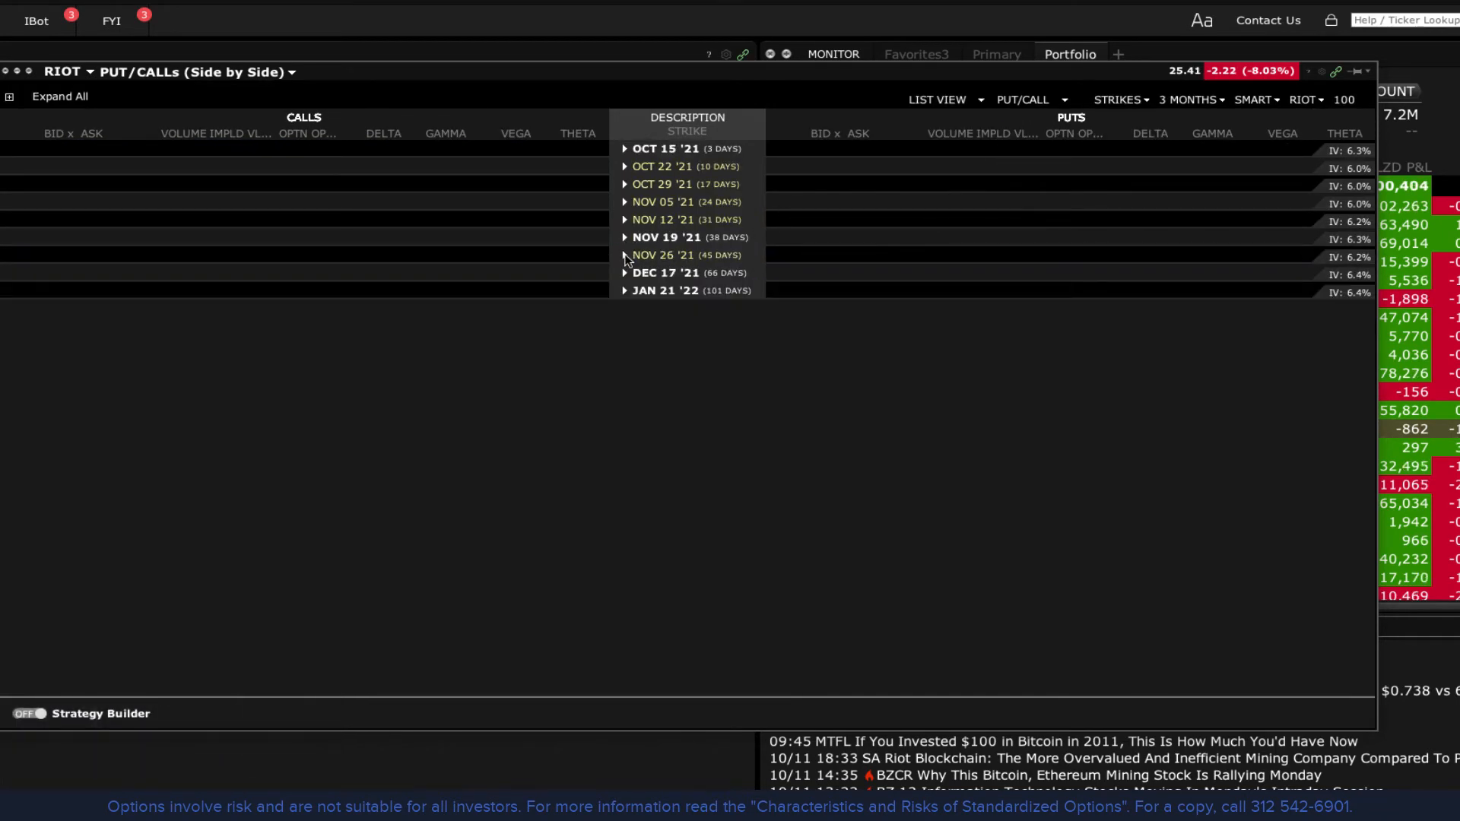
pyautogui.click(626, 255)
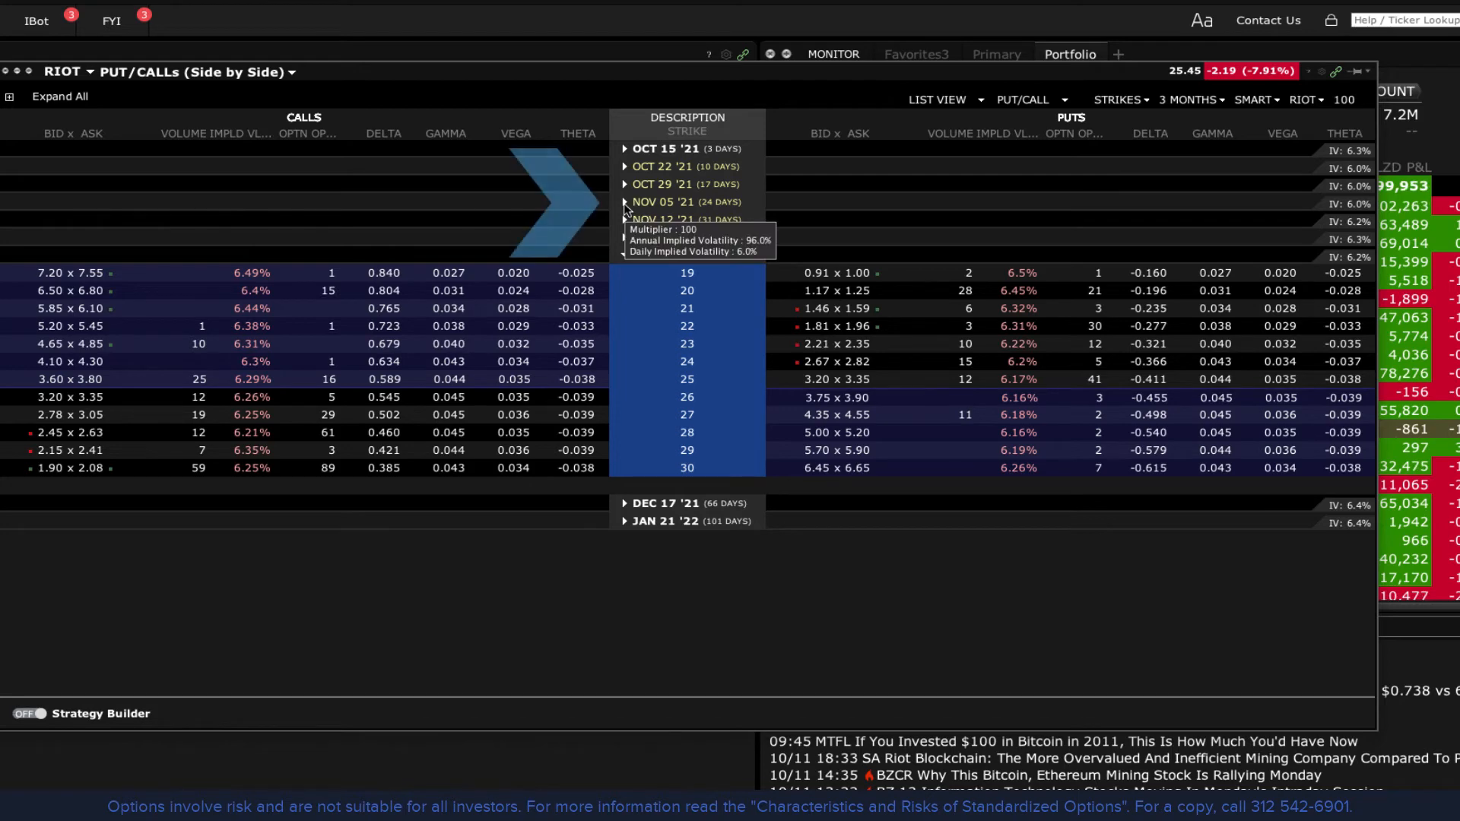
pyautogui.click(623, 201)
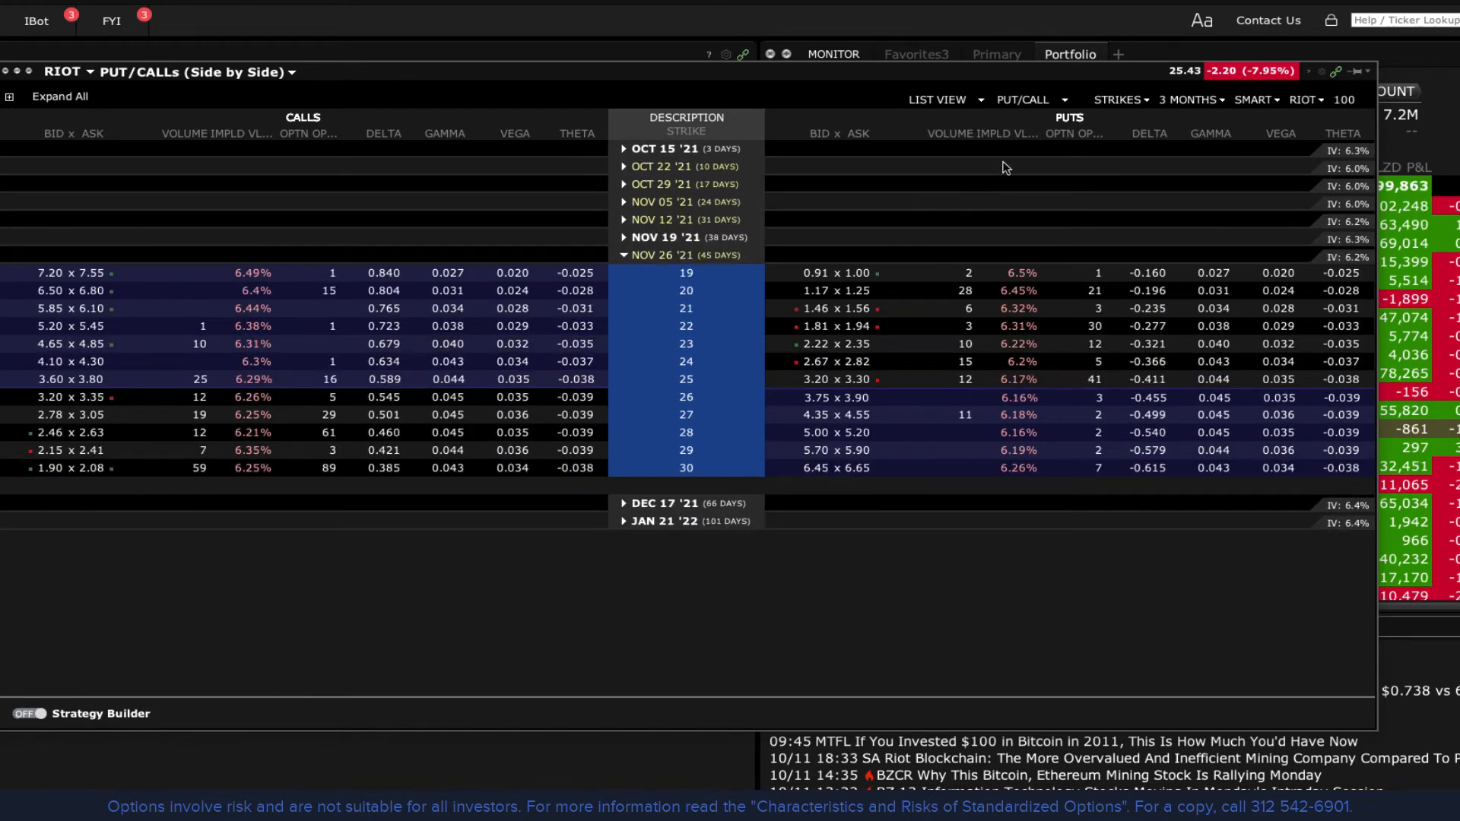
pyautogui.click(1030, 100)
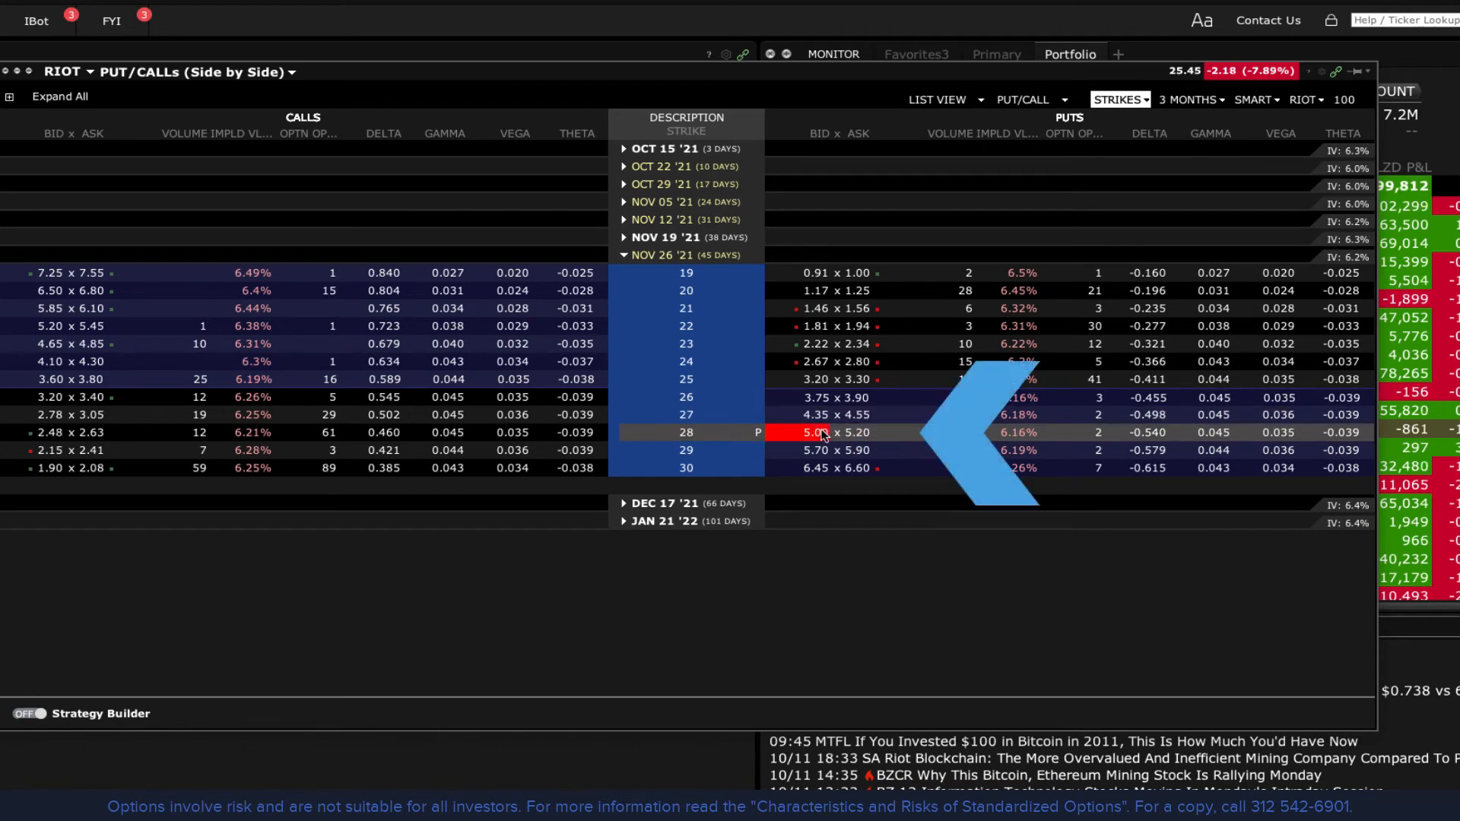
pyautogui.moveTo(822, 436)
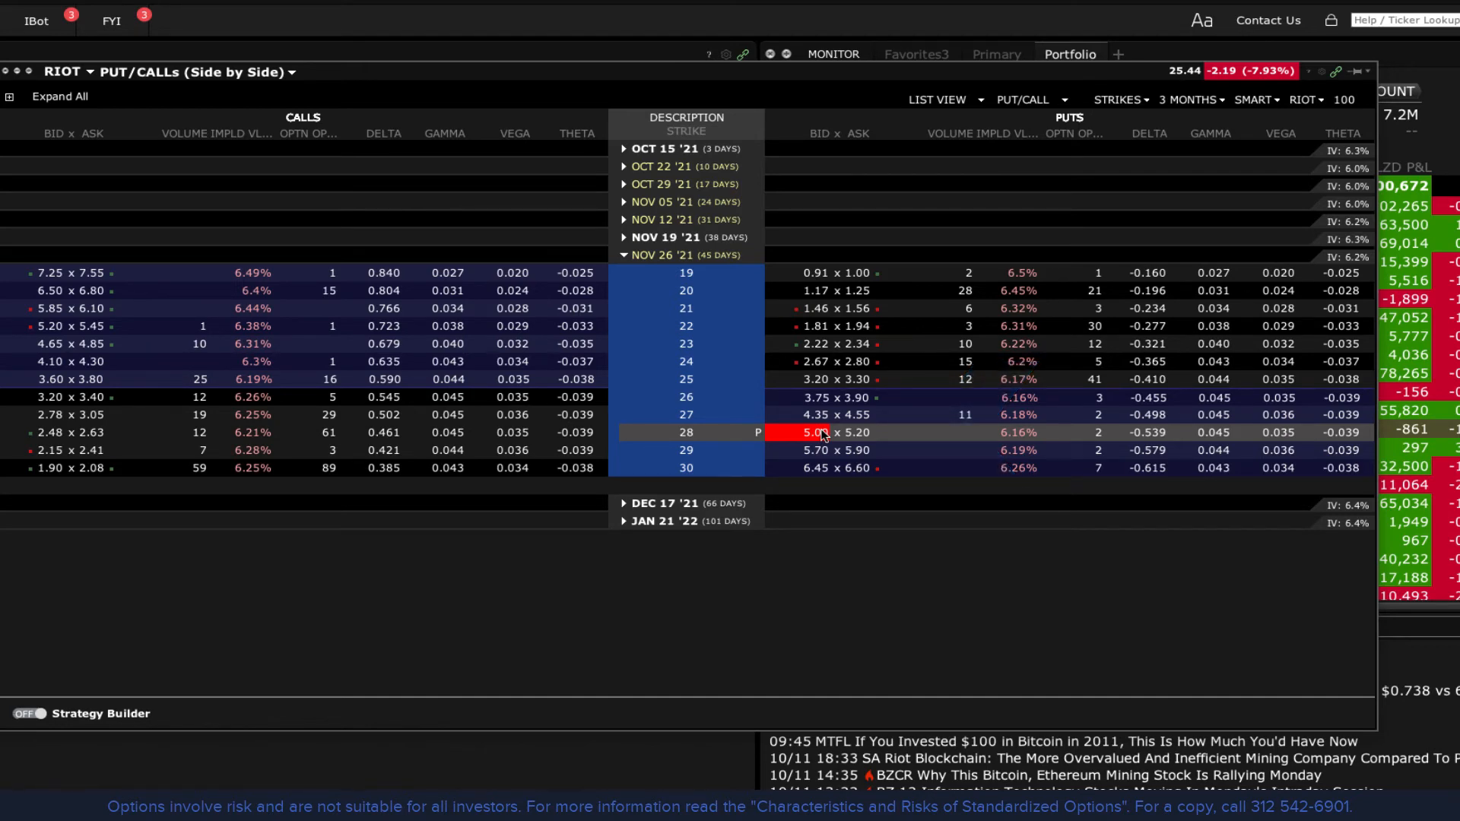
# Load the RIOT Nov 26 '21 28 put bid into Order Entry, keeping LMT as the order type.
pyautogui.click(808, 432)
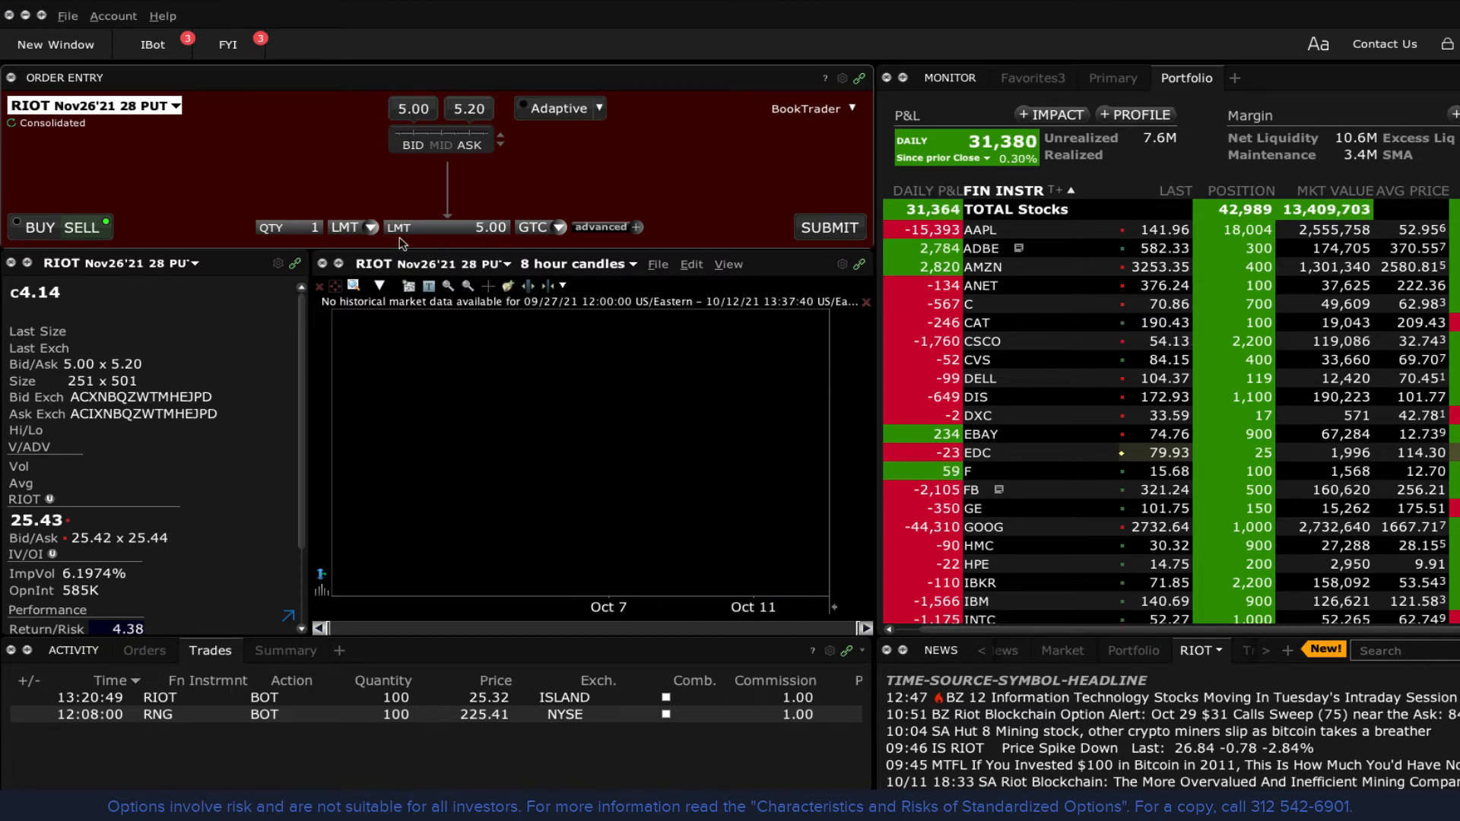
pyautogui.click(370, 227)
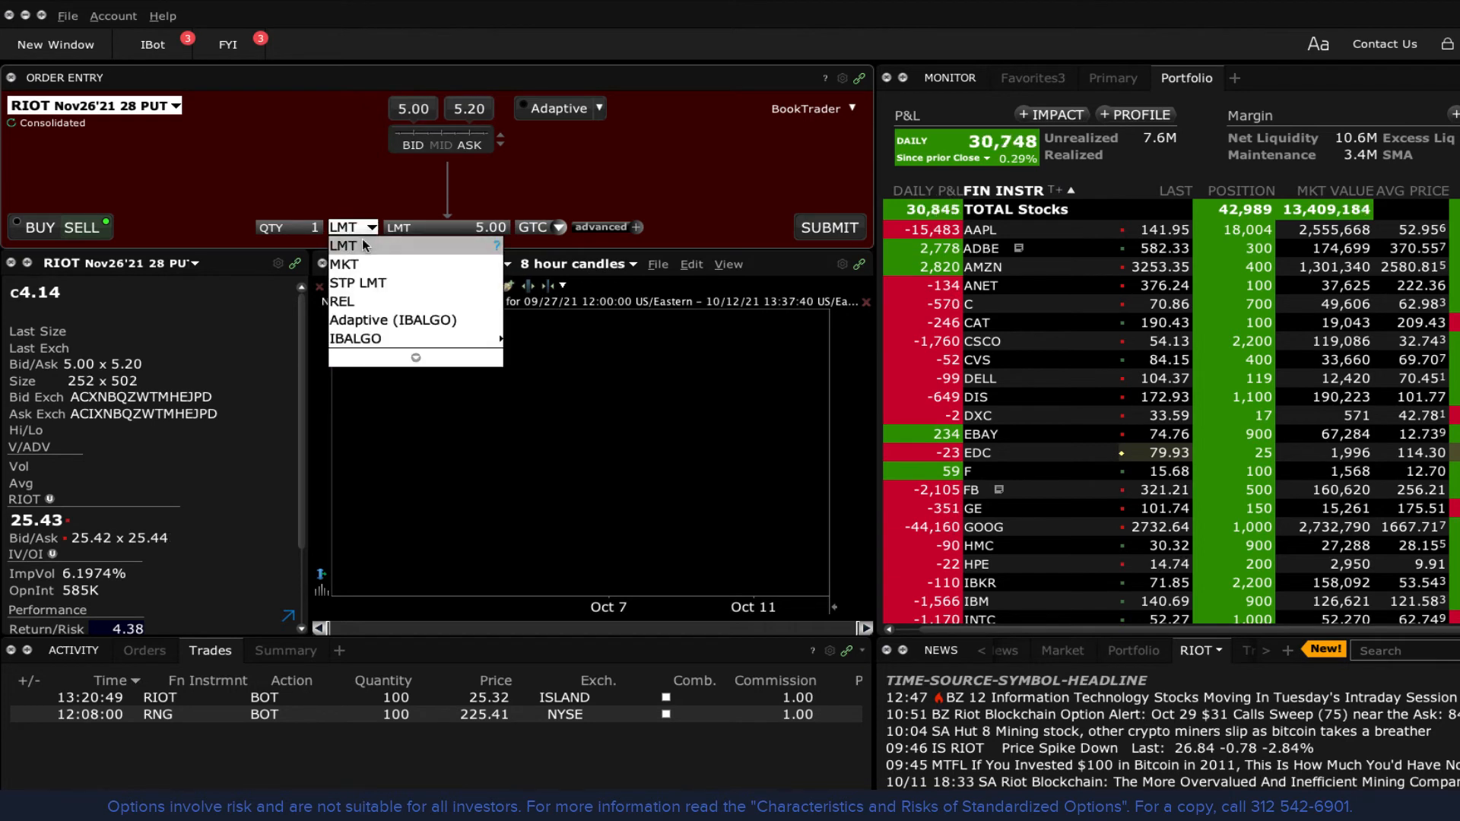
pyautogui.click(539, 227)
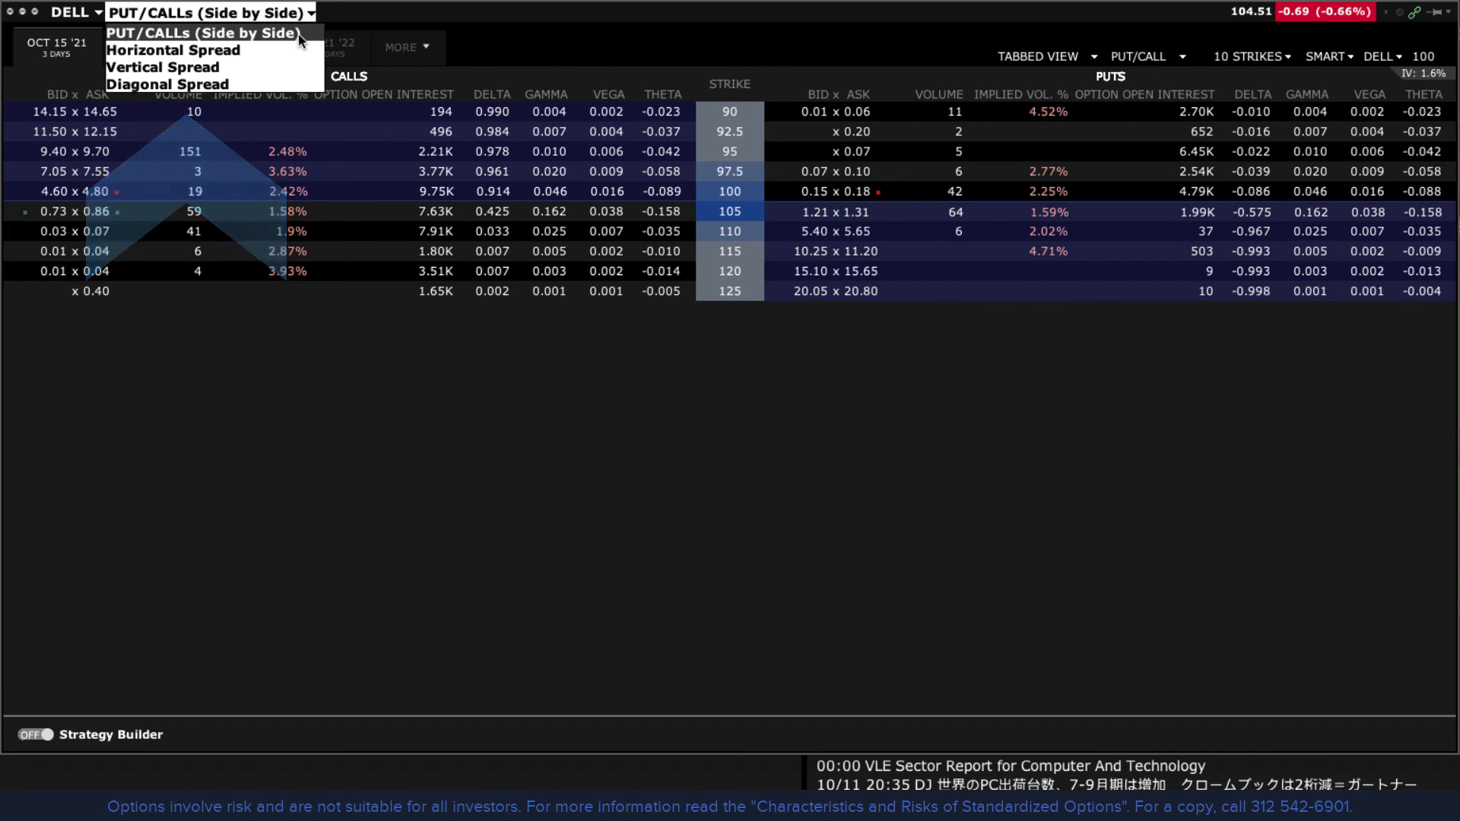
# Show DELL options as a Horizontal Spread matrix with Nov 19 '21 as the front month.
pyautogui.click(173, 50)
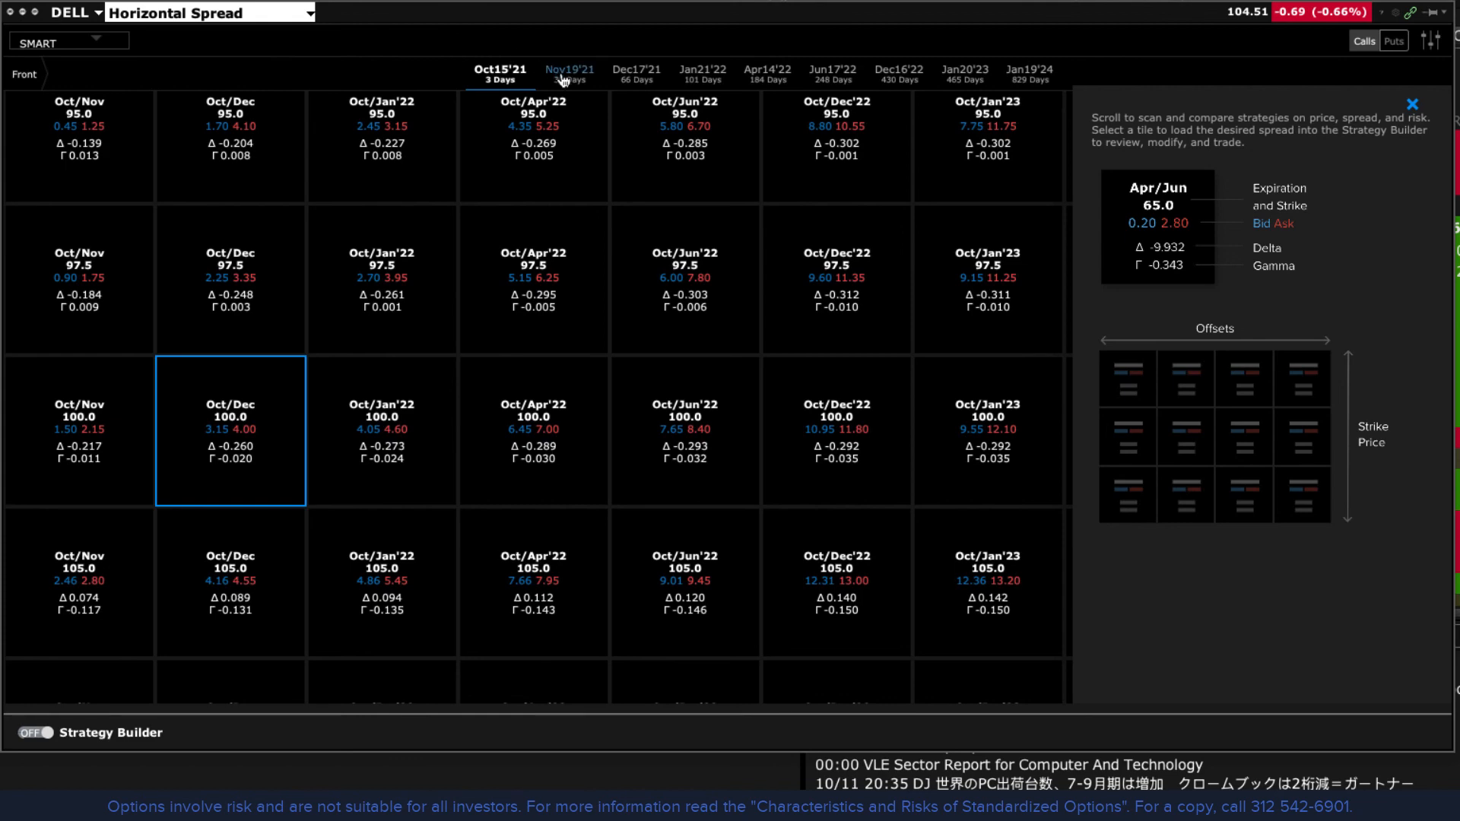
pyautogui.click(568, 72)
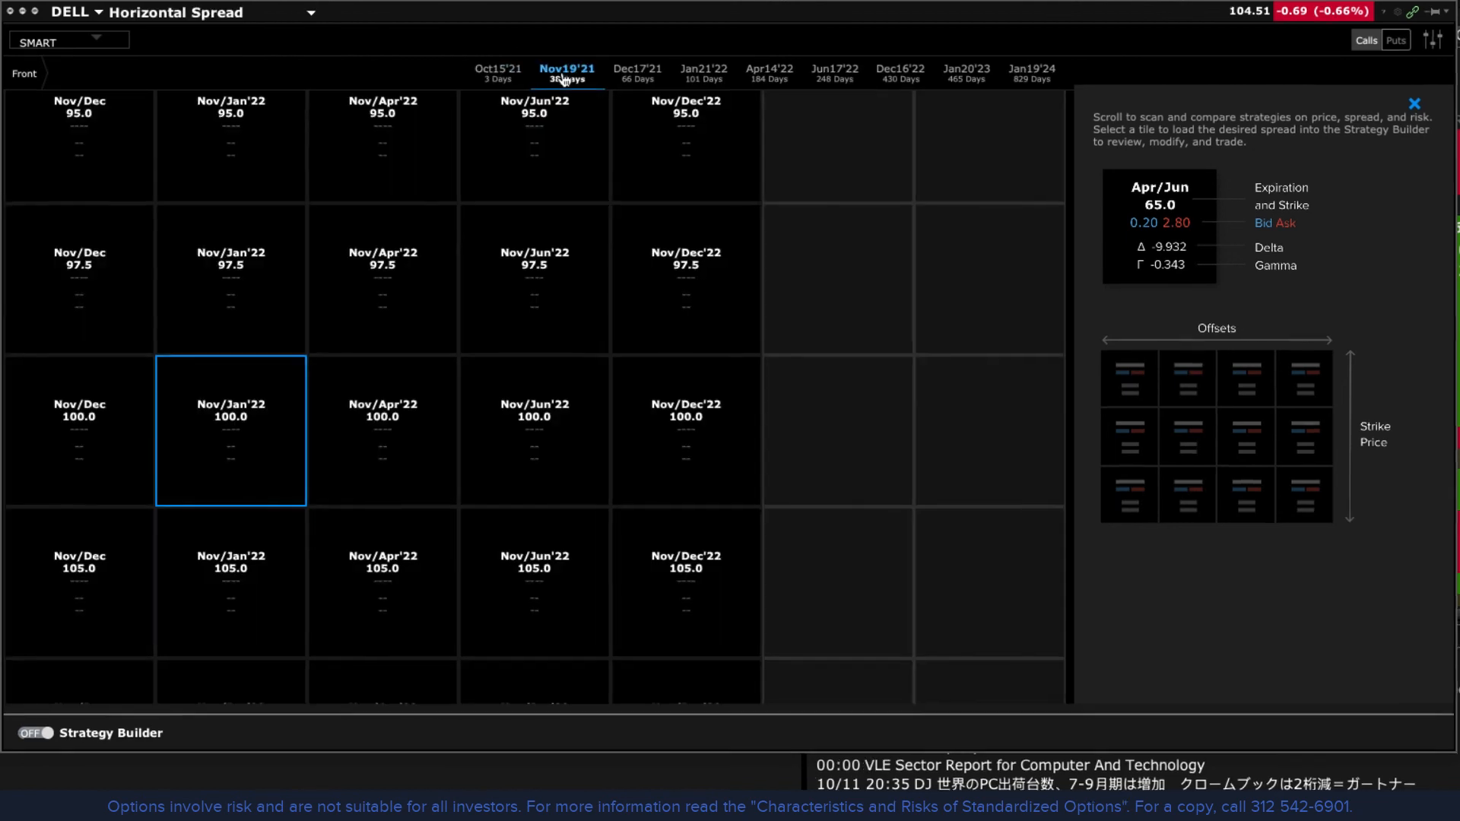